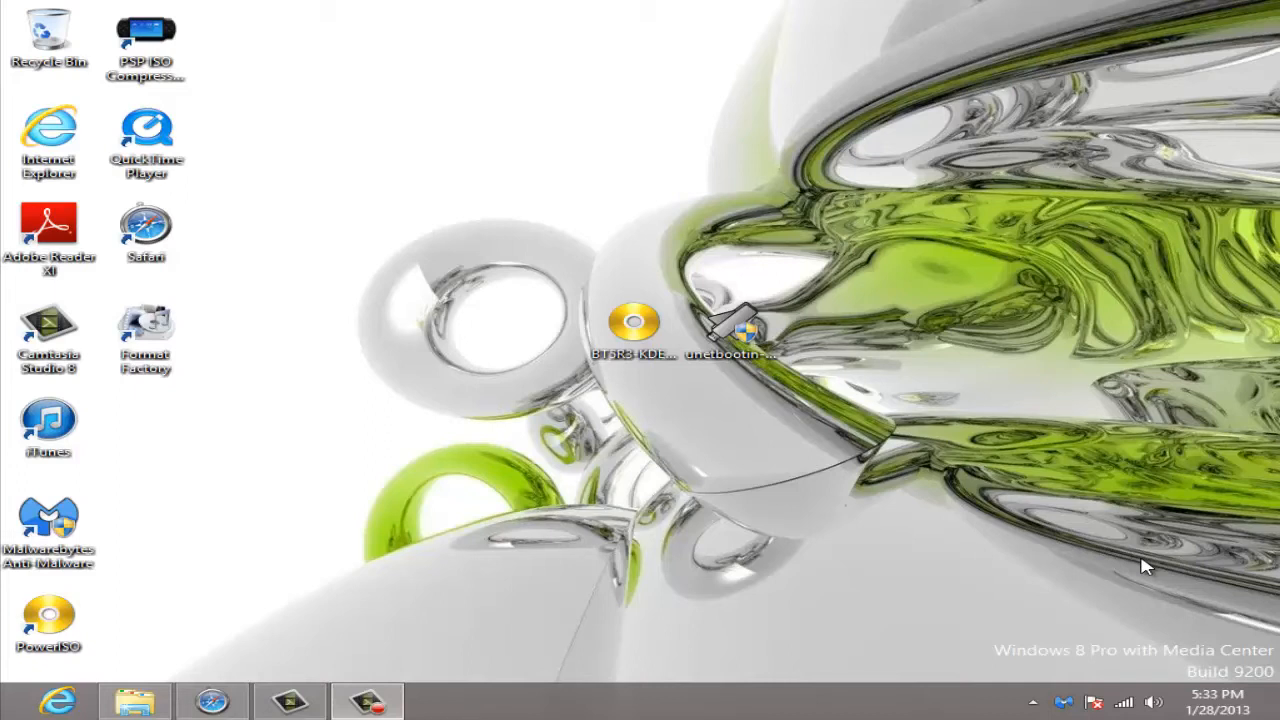
mouse_move(940, 528)
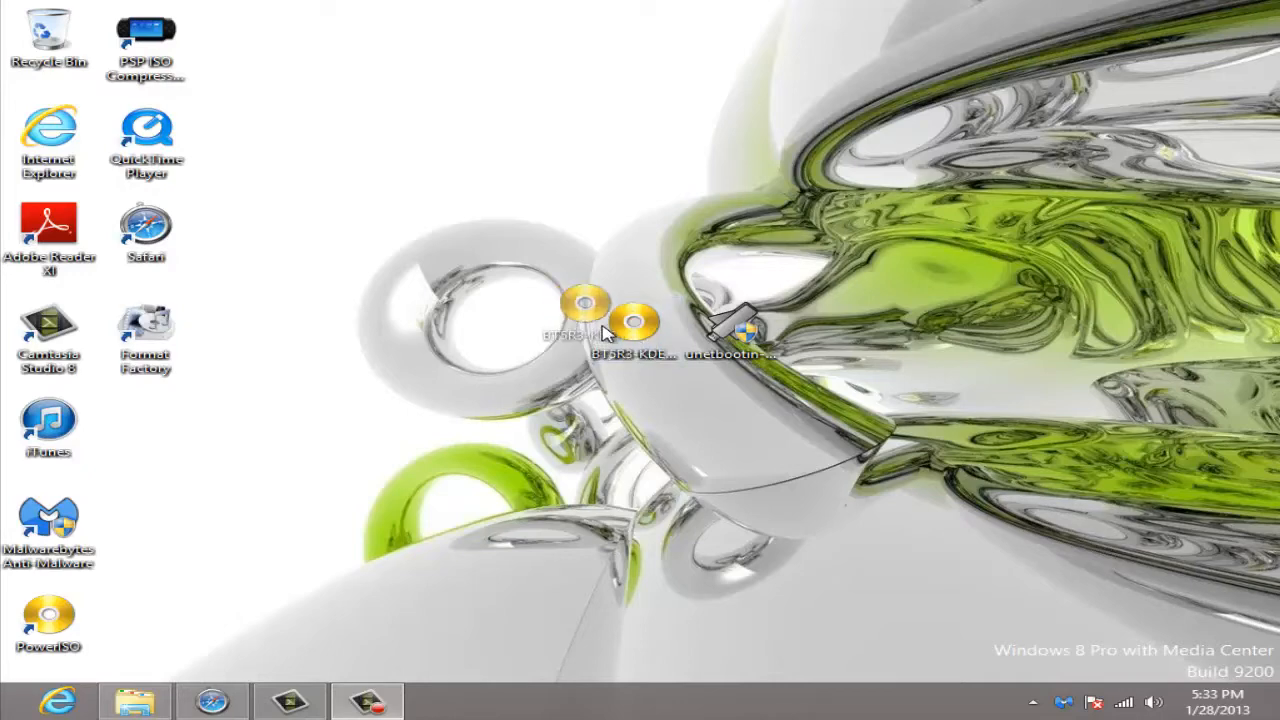
- Open Removable Disk (Q:) in File Explorer and confirm it is empty
click(632, 322)
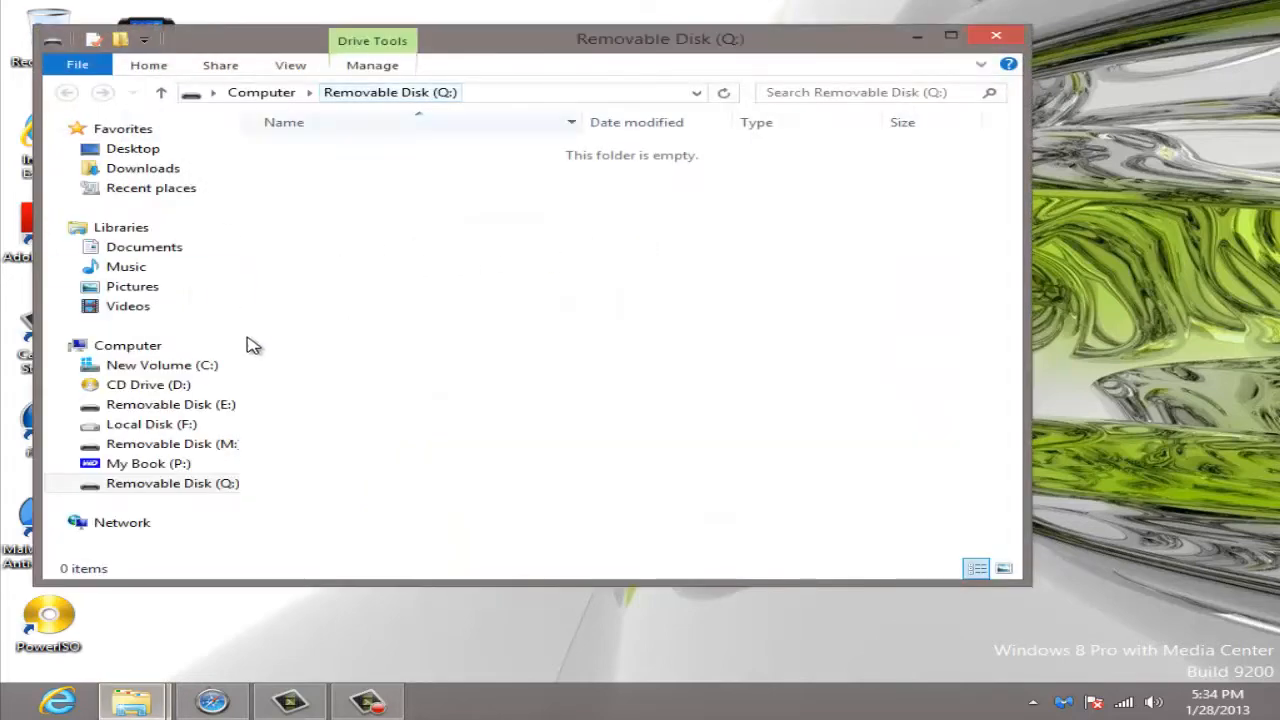
- Quick-format the 3.76 GB Removable Disk (Q:) as FAT32 and acknowledge completion
click(170, 483)
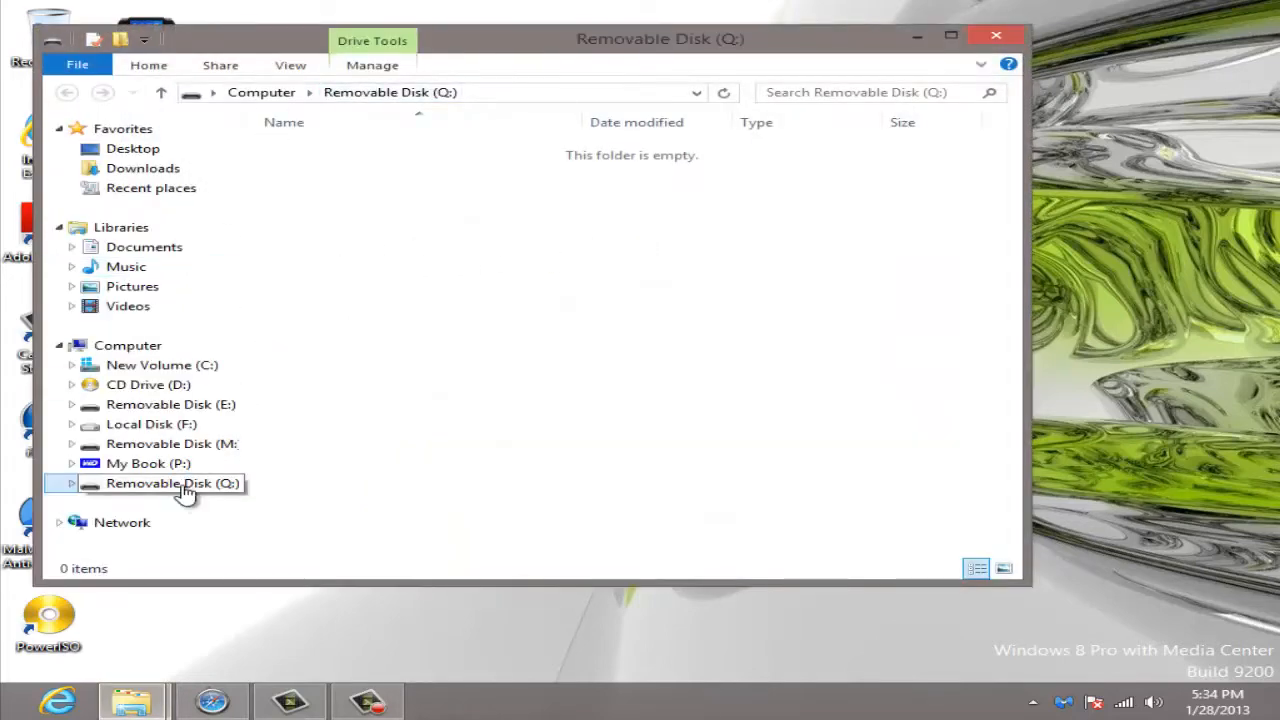
right_click(170, 483)
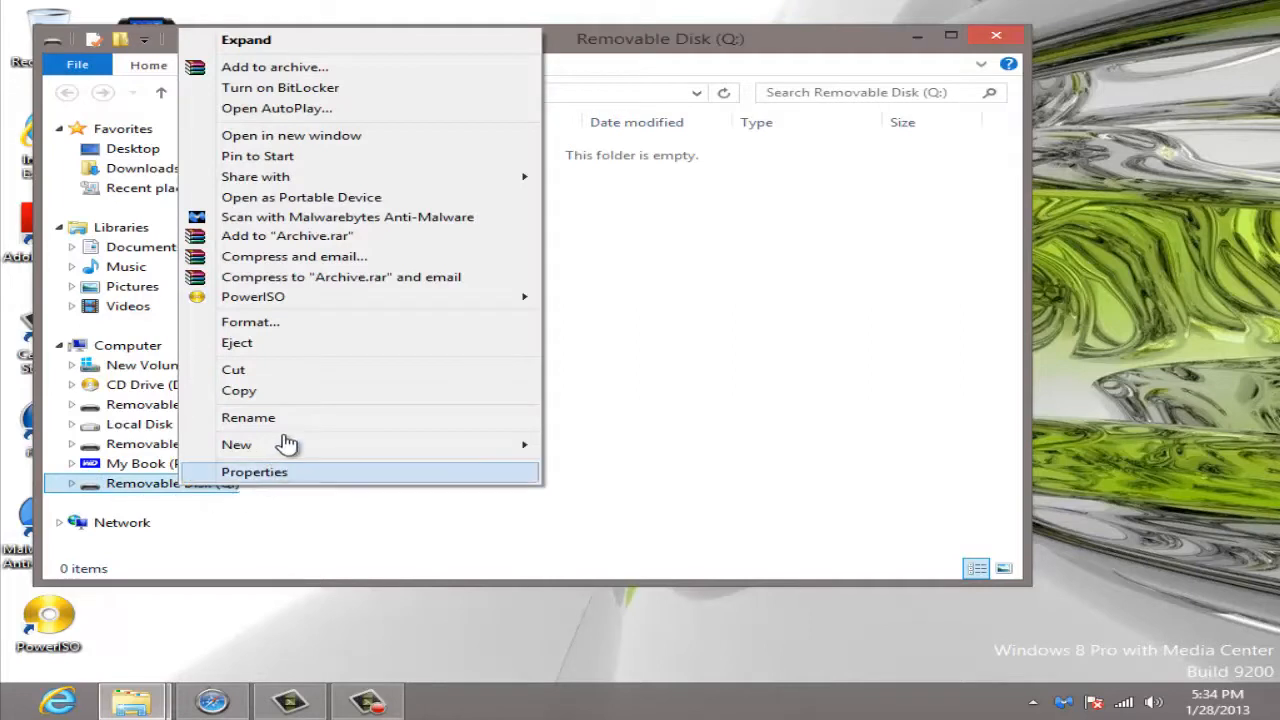
click(365, 325)
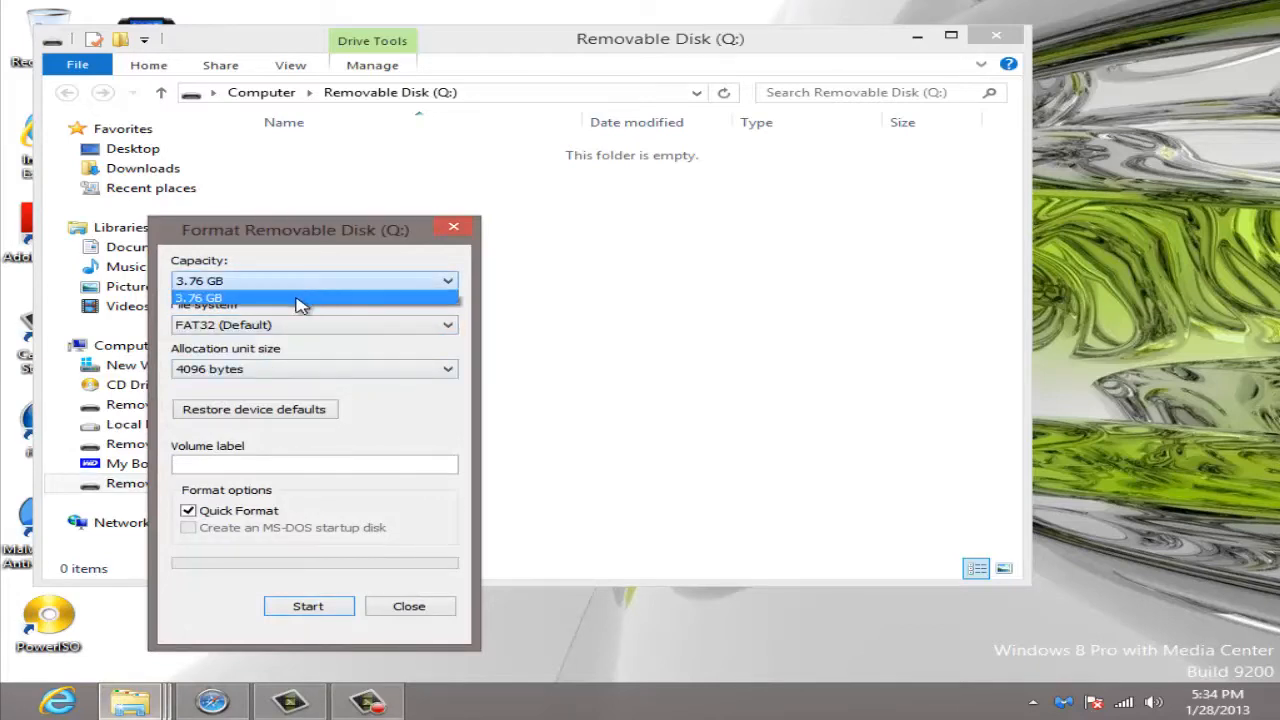
click(200, 297)
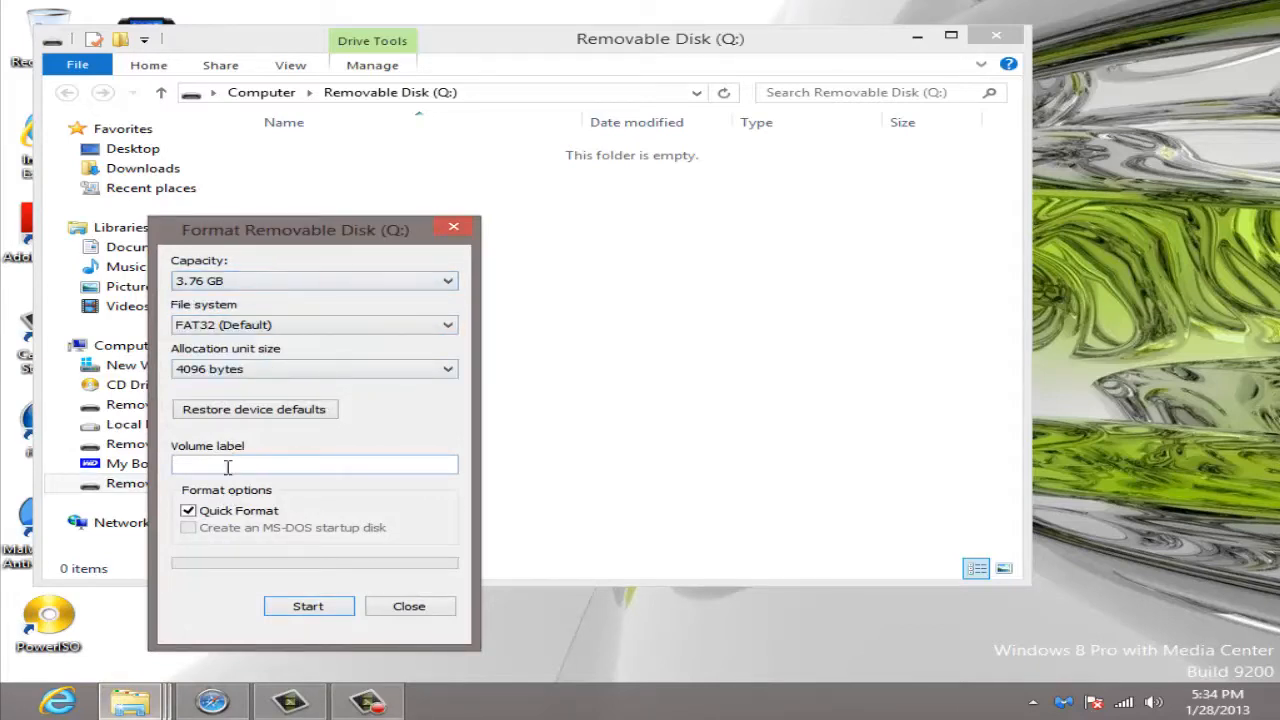
click(308, 606)
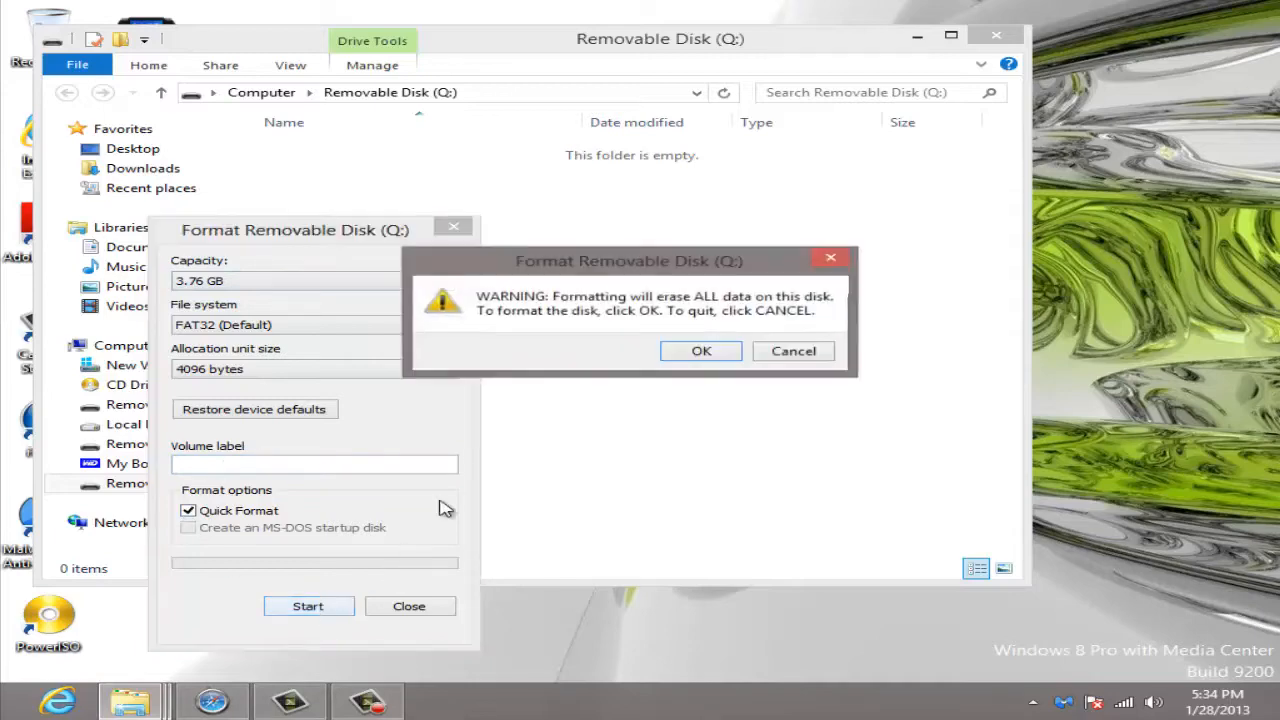
click(701, 351)
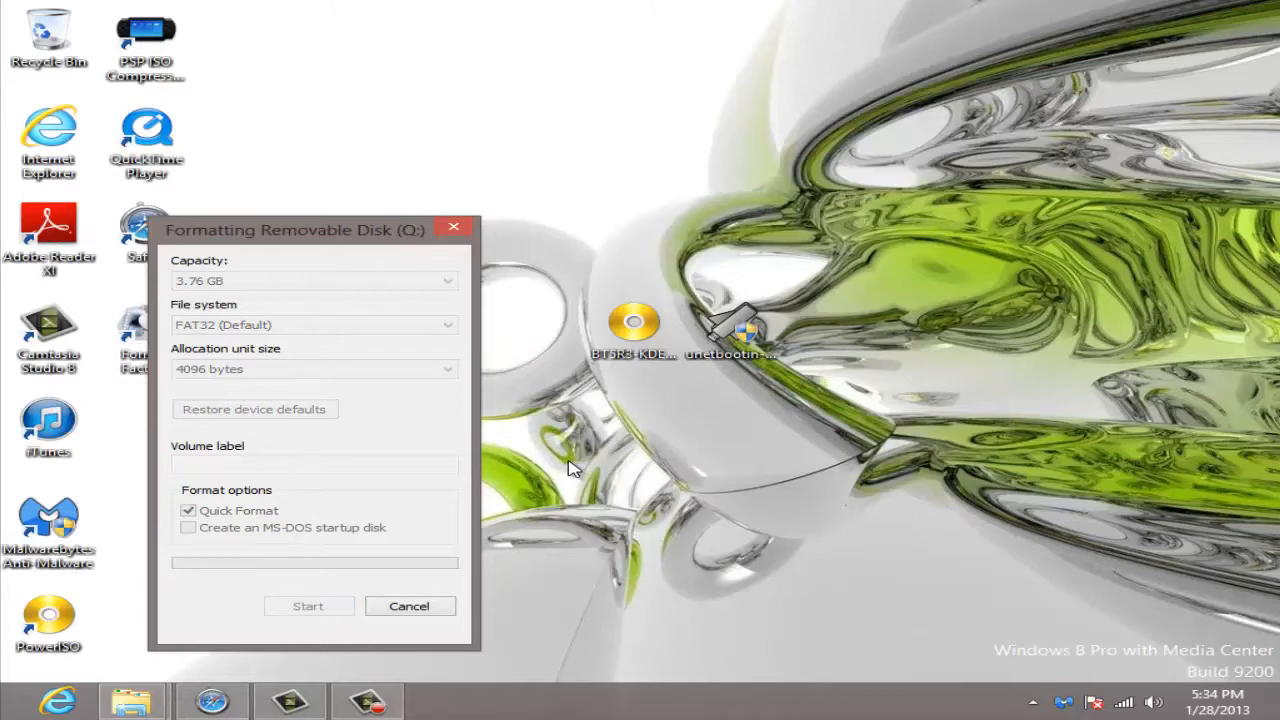
mouse_move(315, 240)
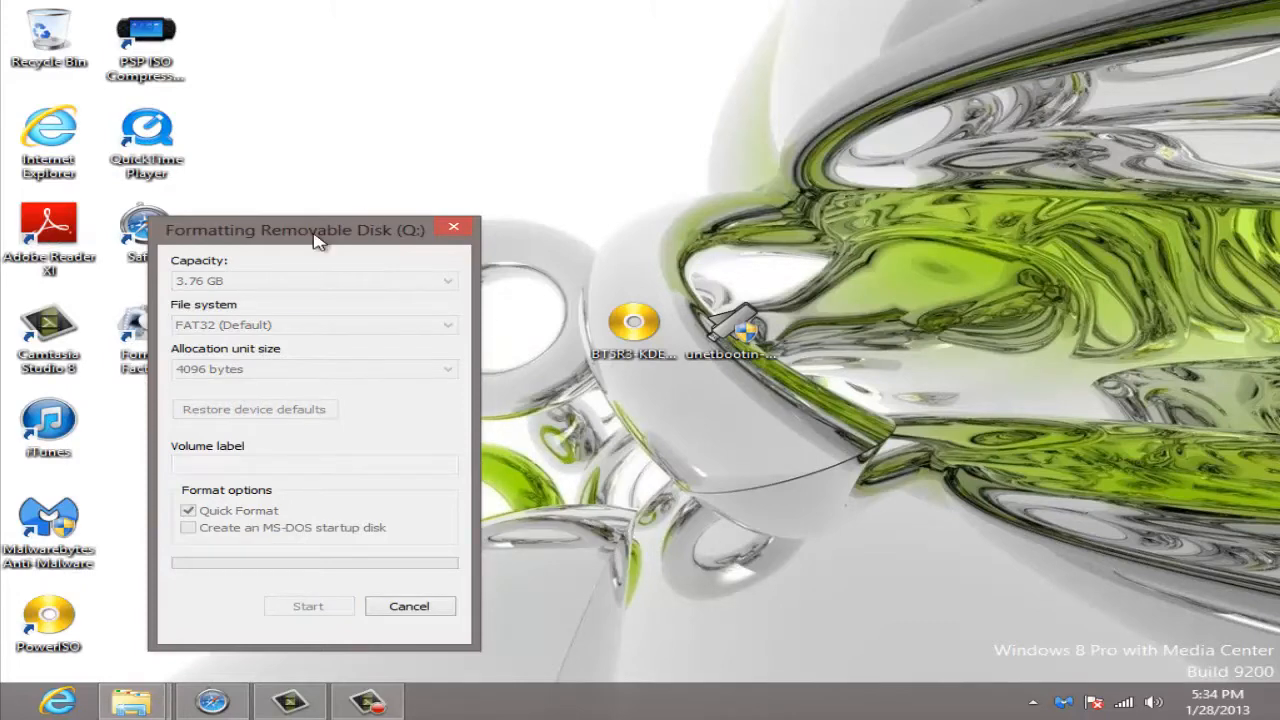
drag(315, 229, 610, 151)
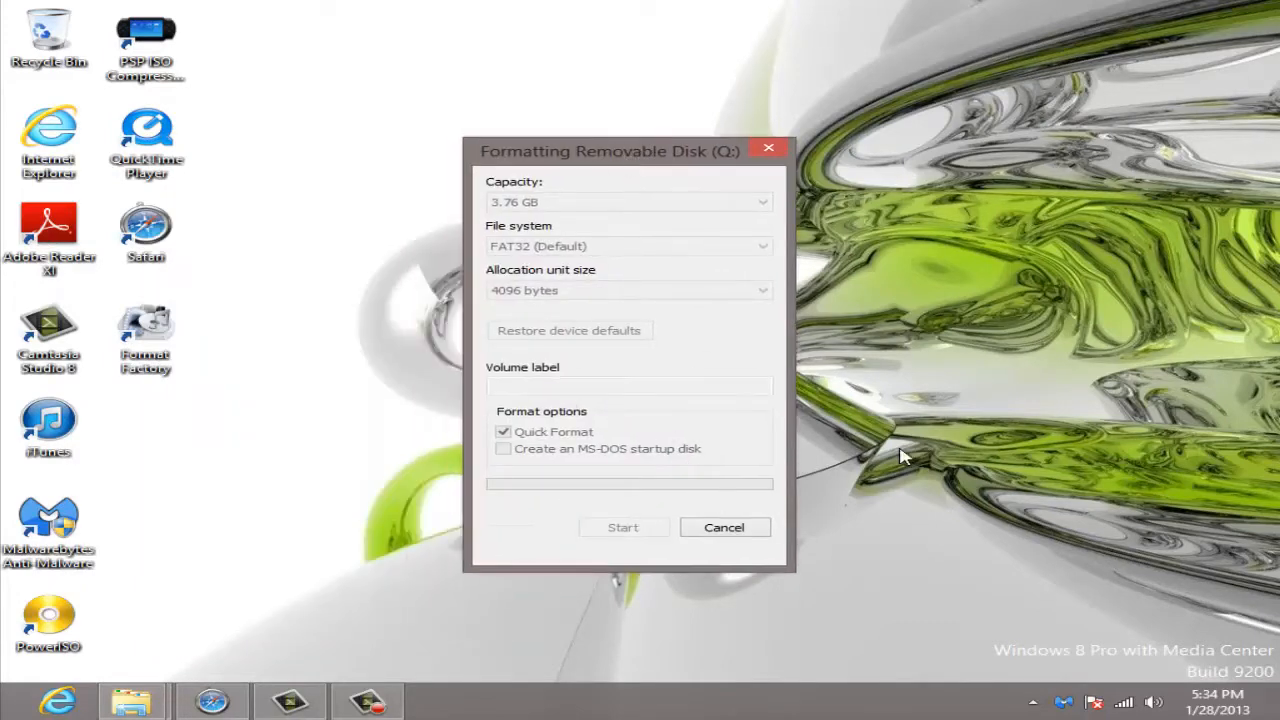
click(622, 527)
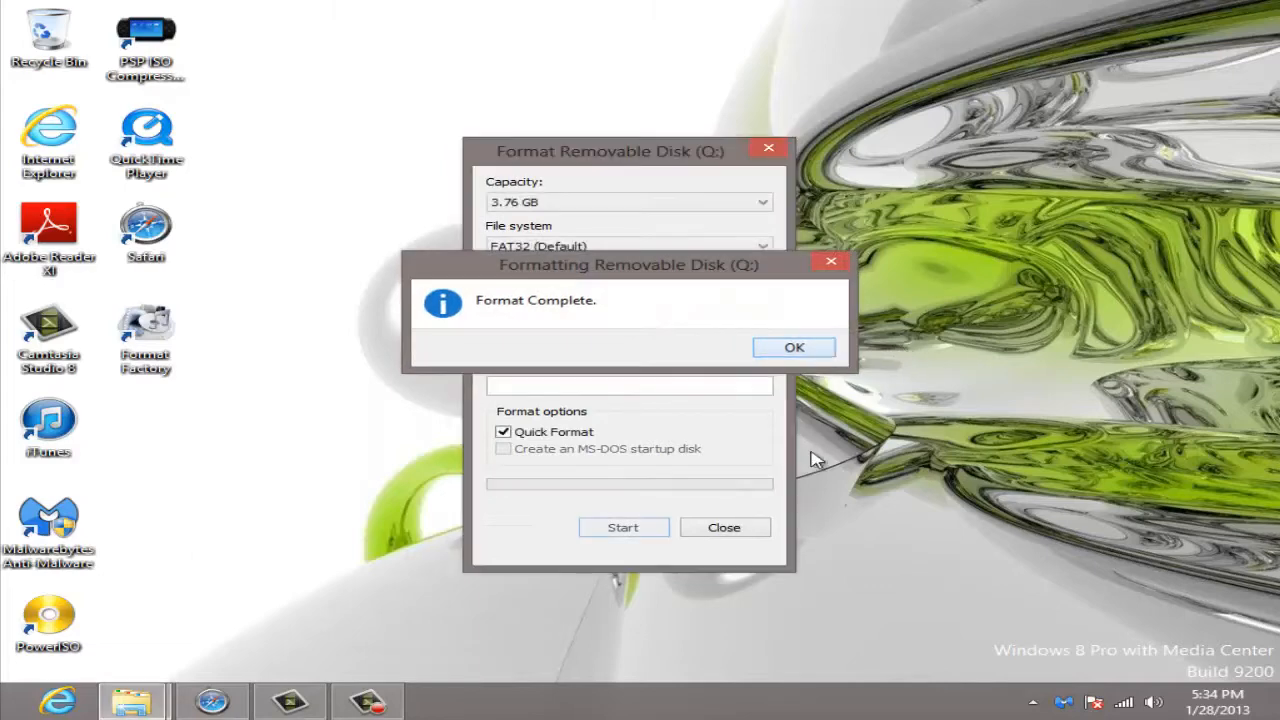
click(794, 347)
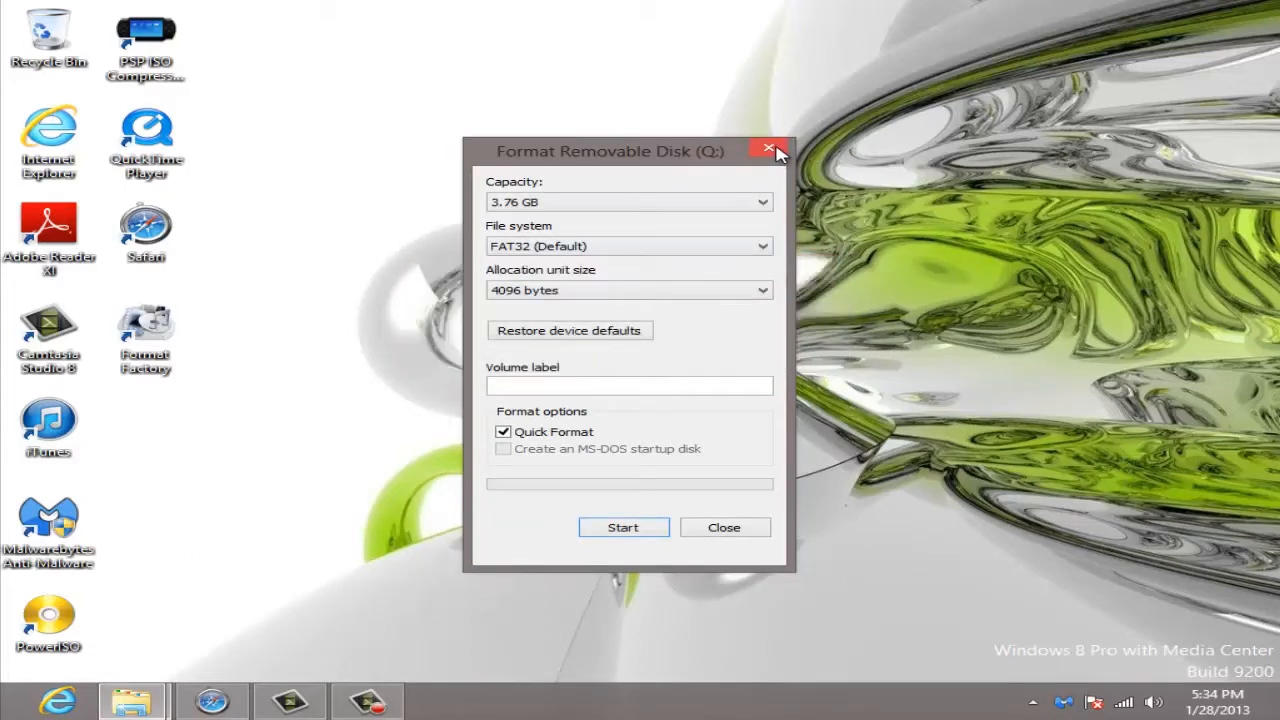
- Close the format and Explorer windows, then group the BackTrack ISO and UNetbootin icons
click(770, 150)
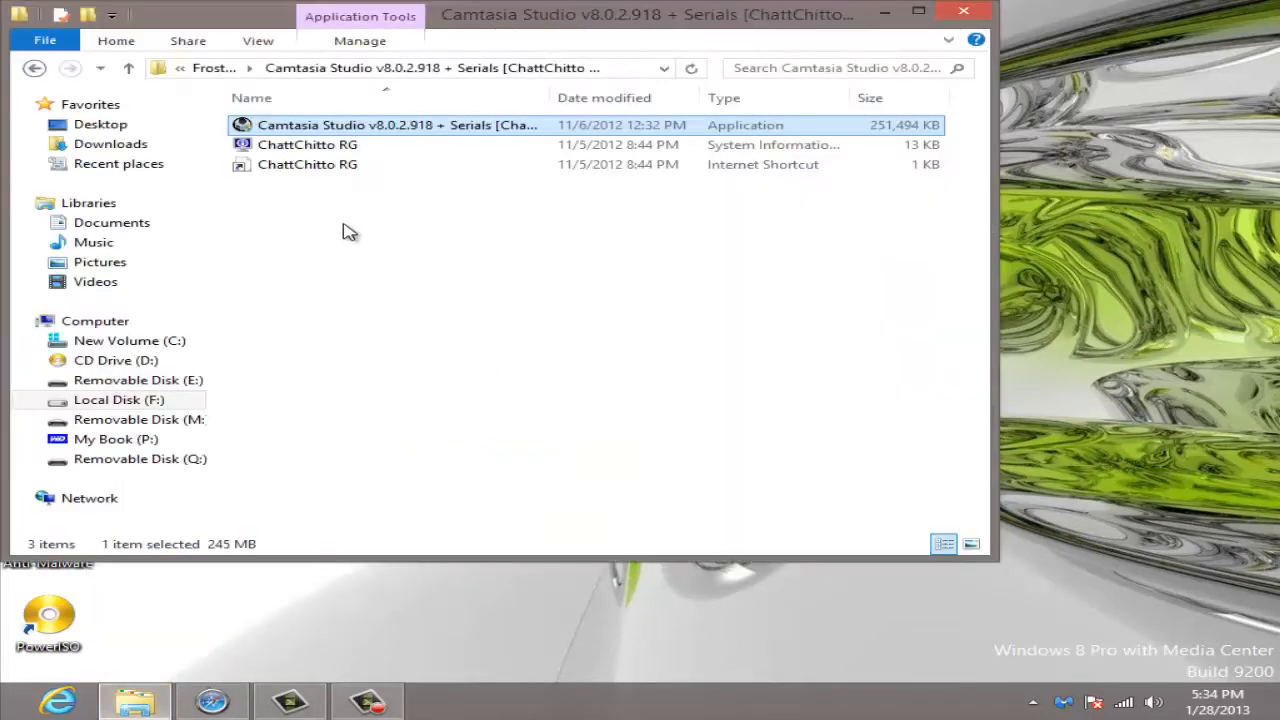
click(140, 458)
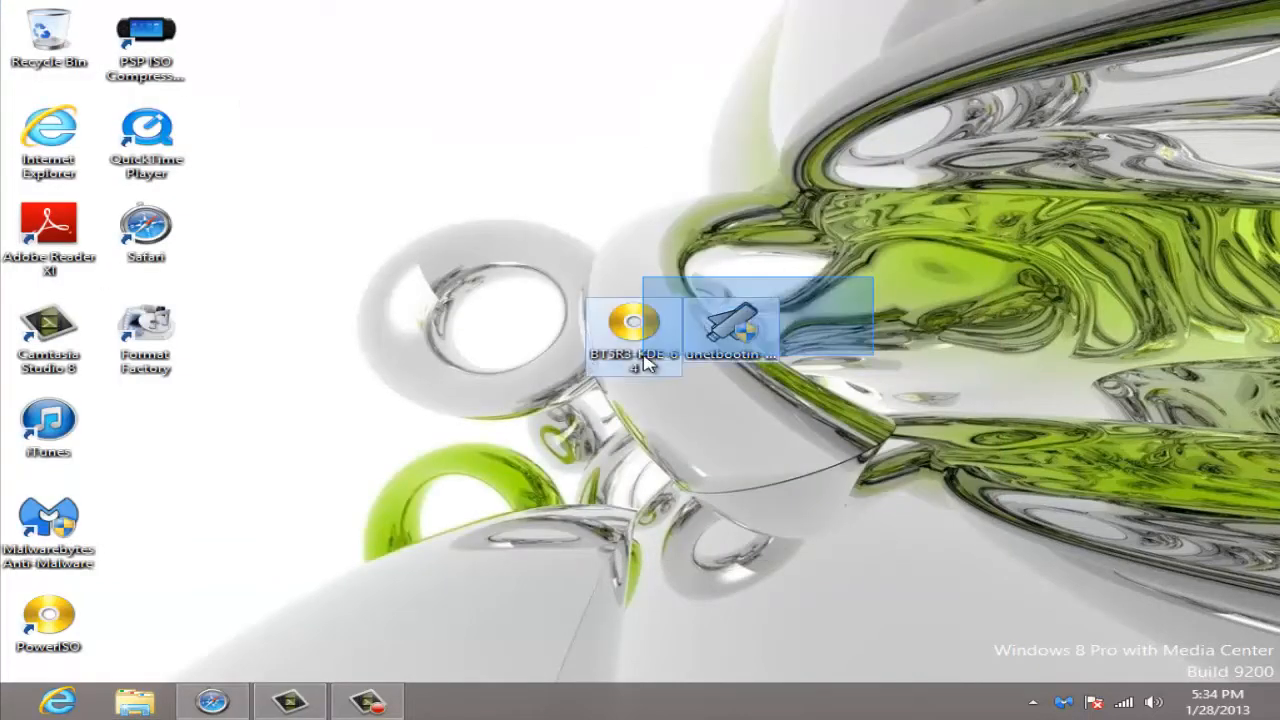
drag(635, 325, 535, 325)
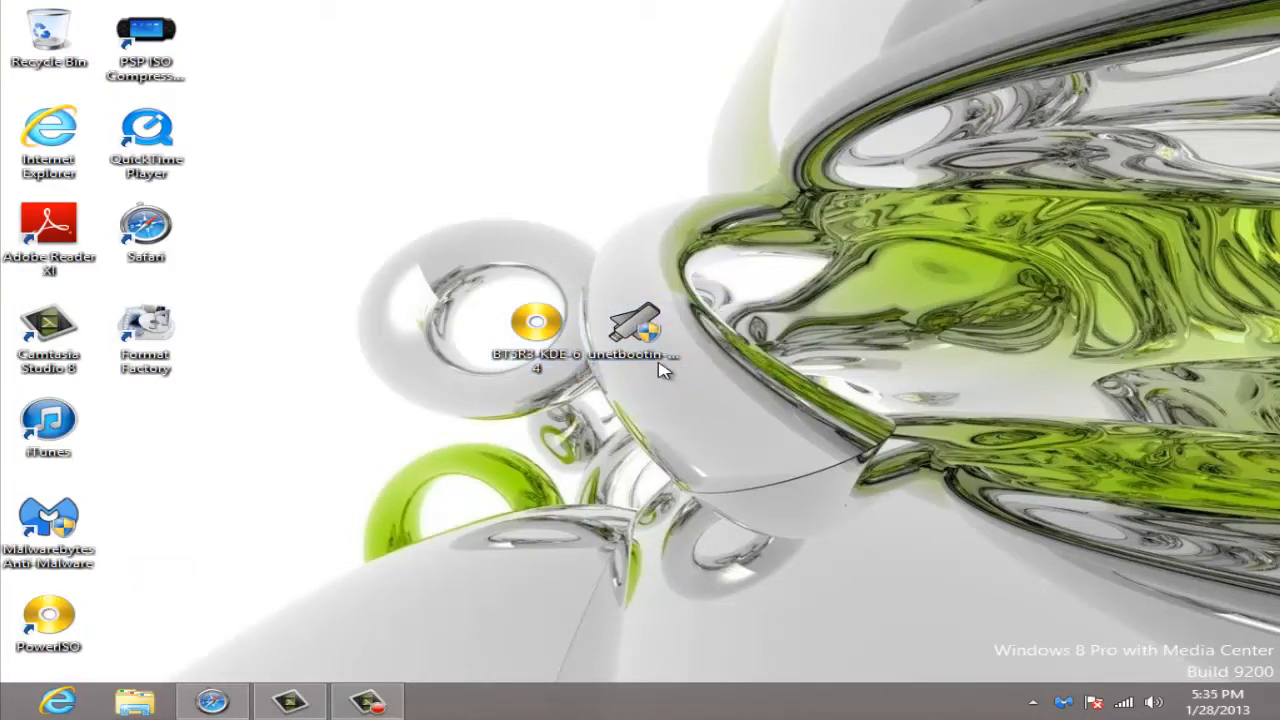
click(637, 330)
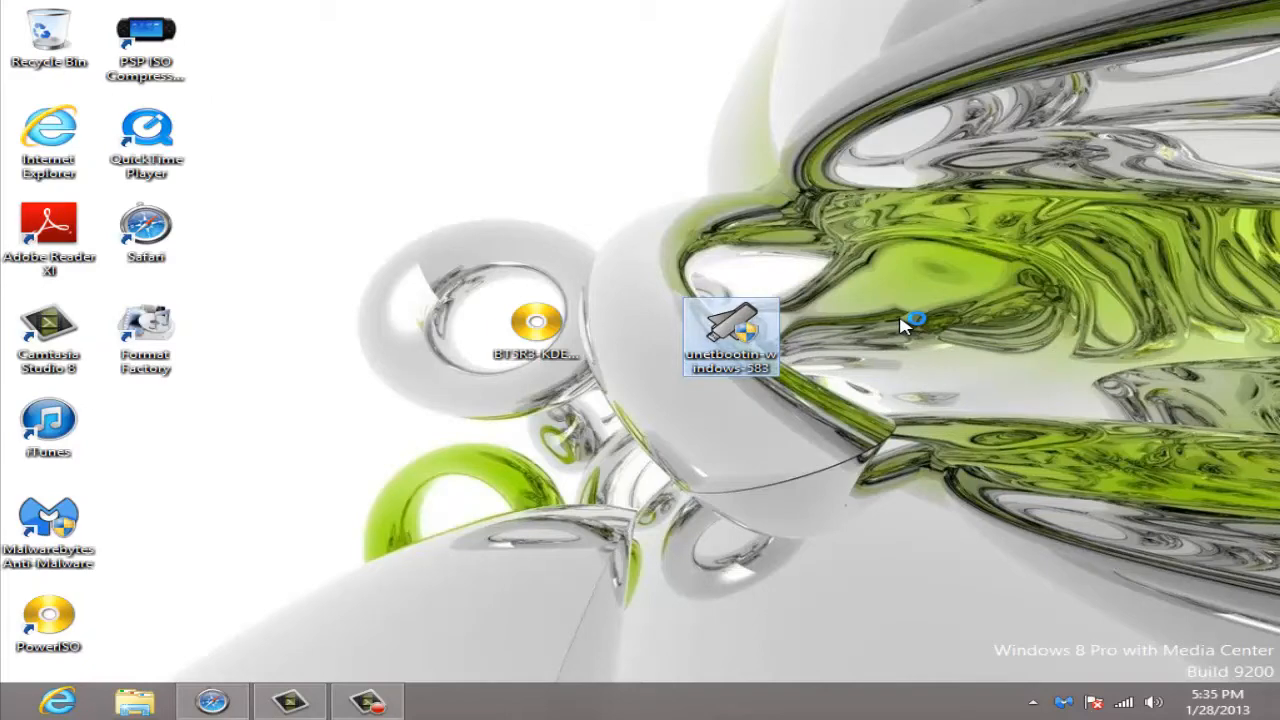
mouse_move(733, 465)
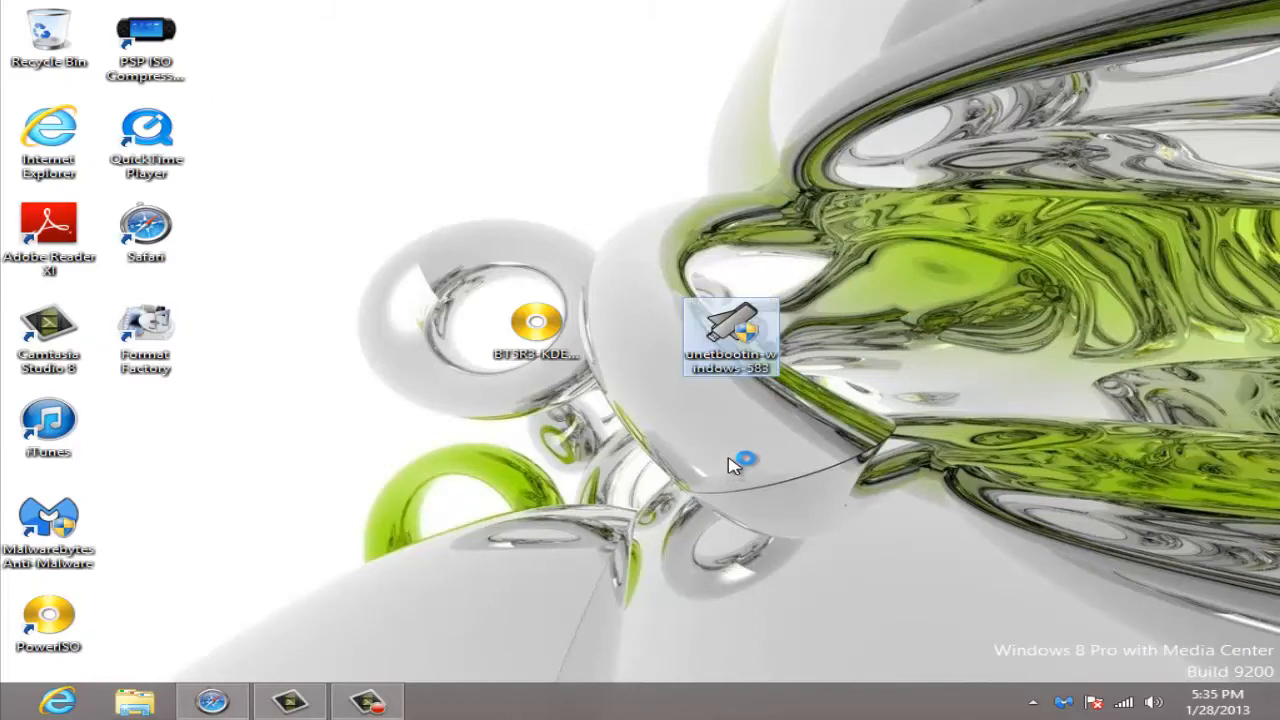
- Launch UNetbootin, choose the Diskimage ISO option, and start browsing for the image
double_click(731, 335)
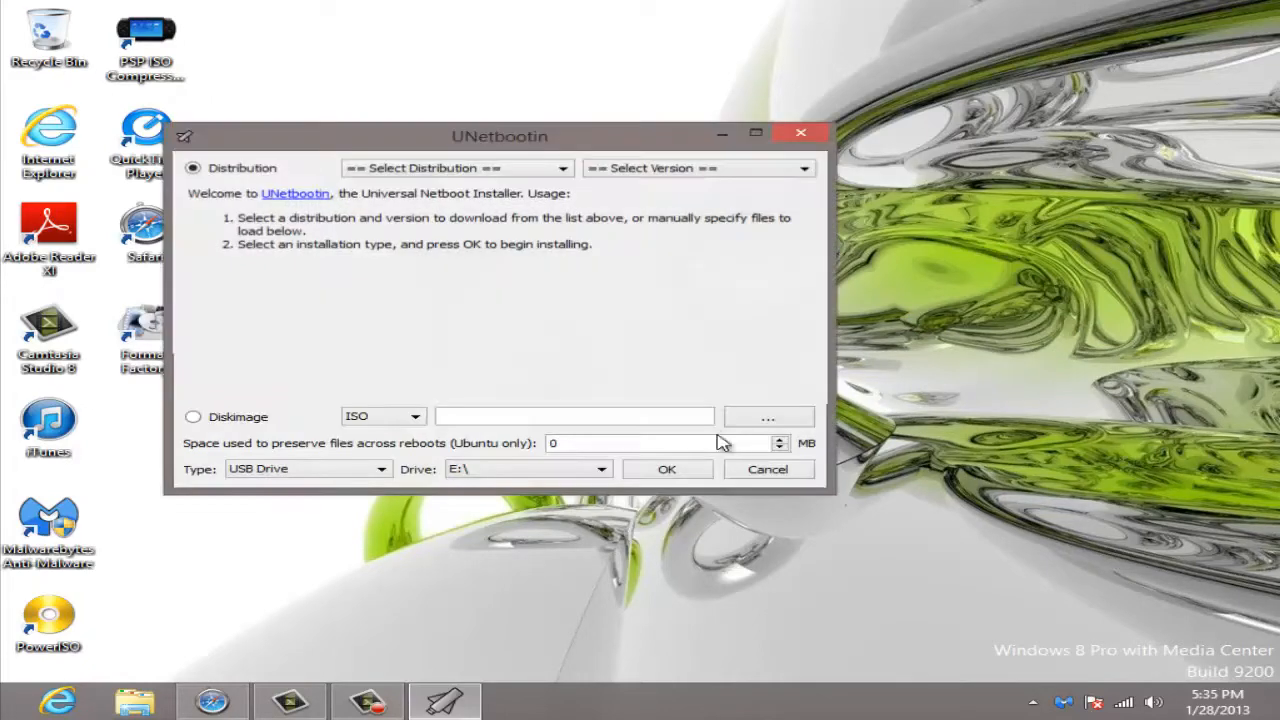
drag(500, 136, 717, 112)
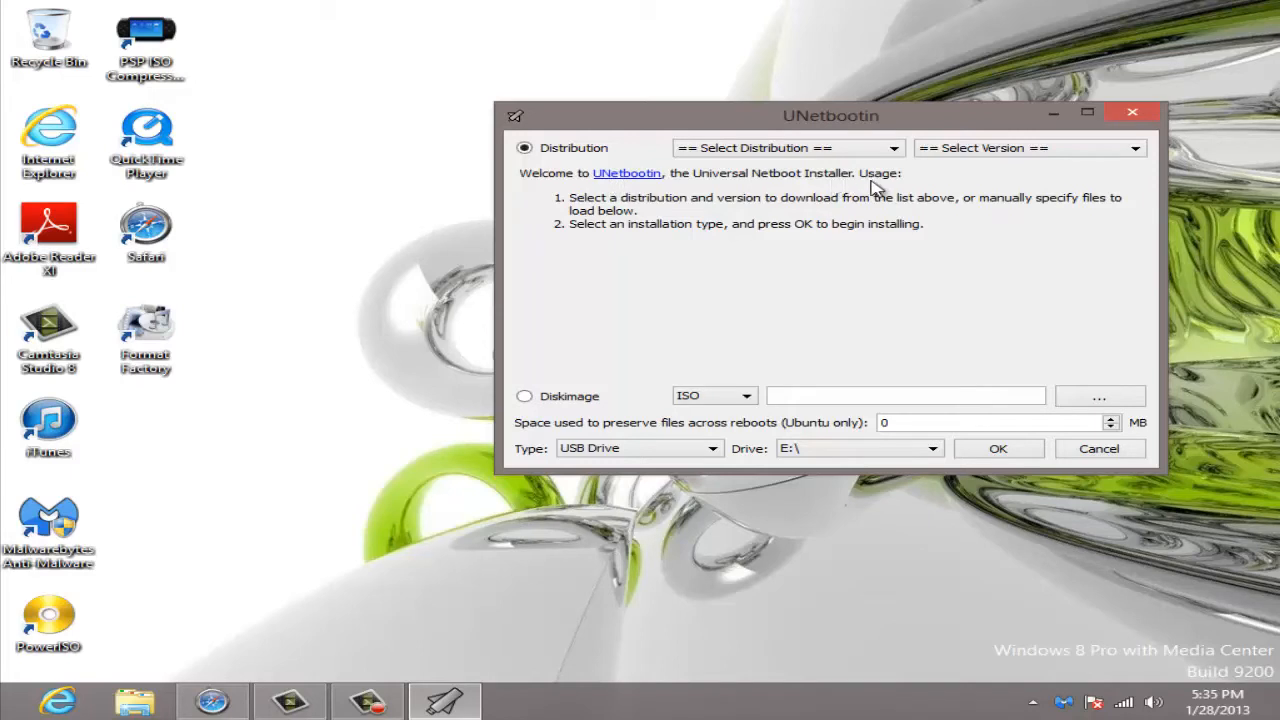
mouse_move(697, 207)
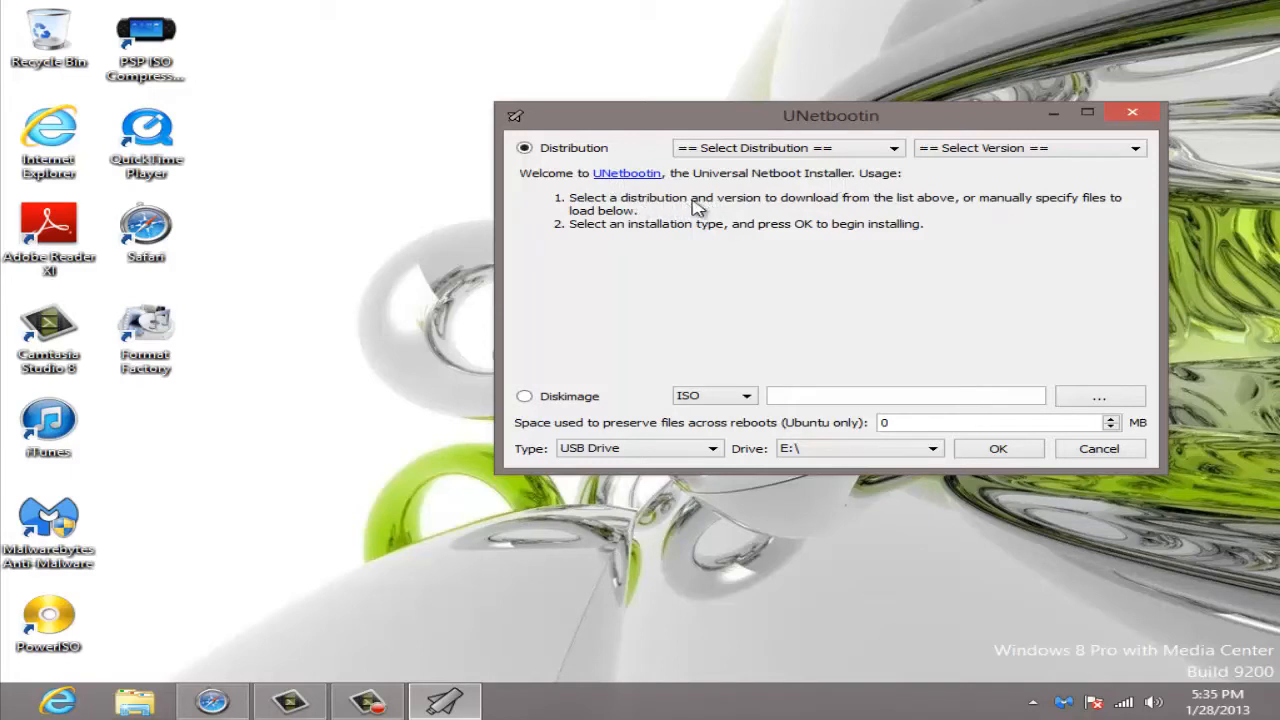
mouse_move(1065, 215)
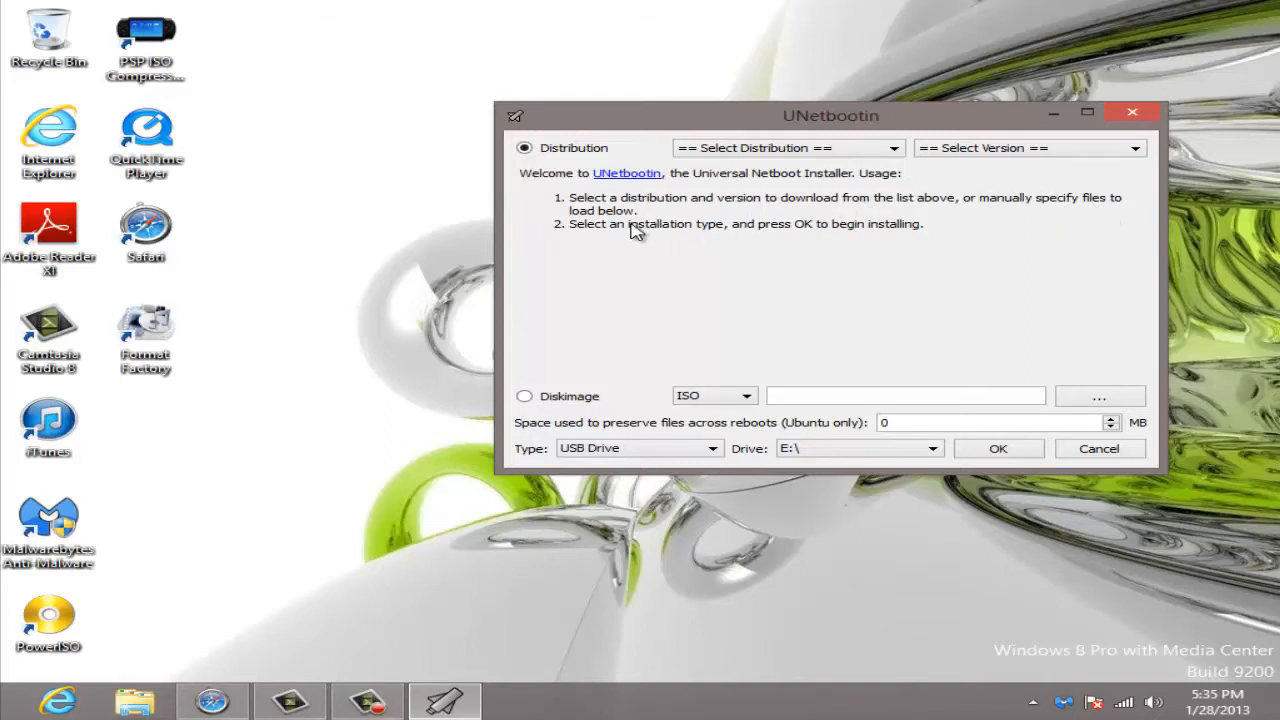
mouse_move(822, 238)
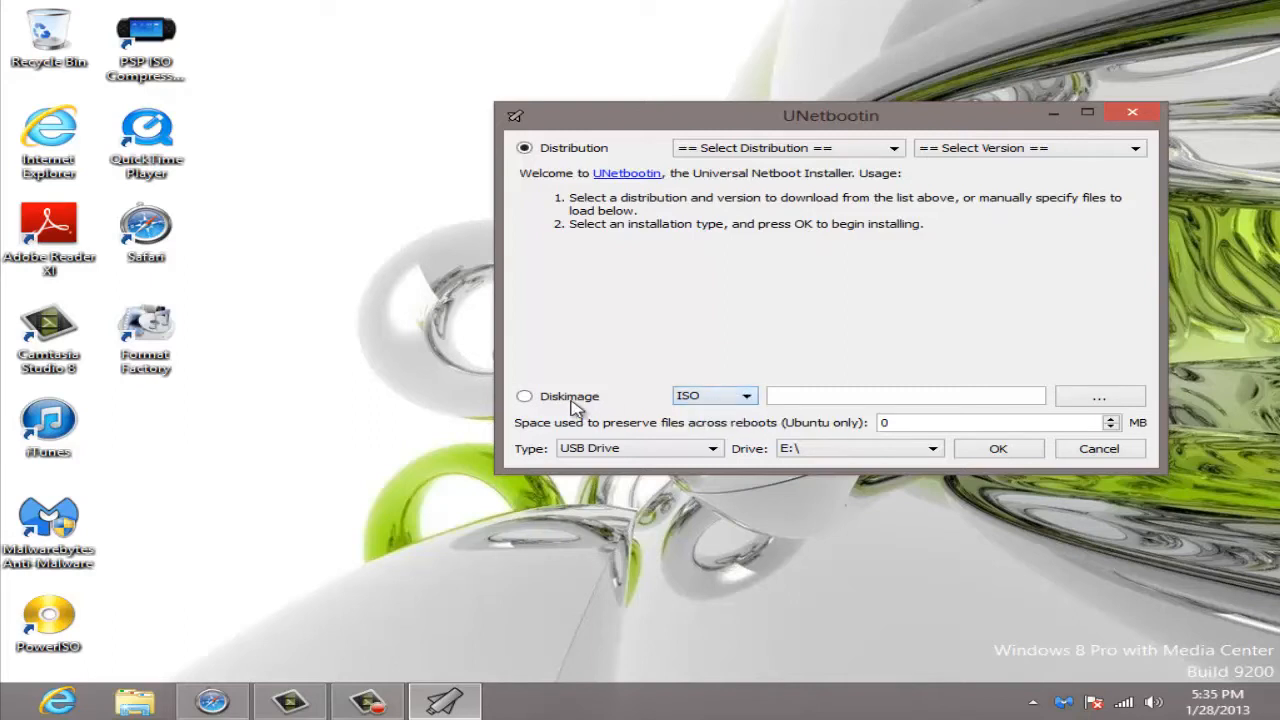
click(524, 396)
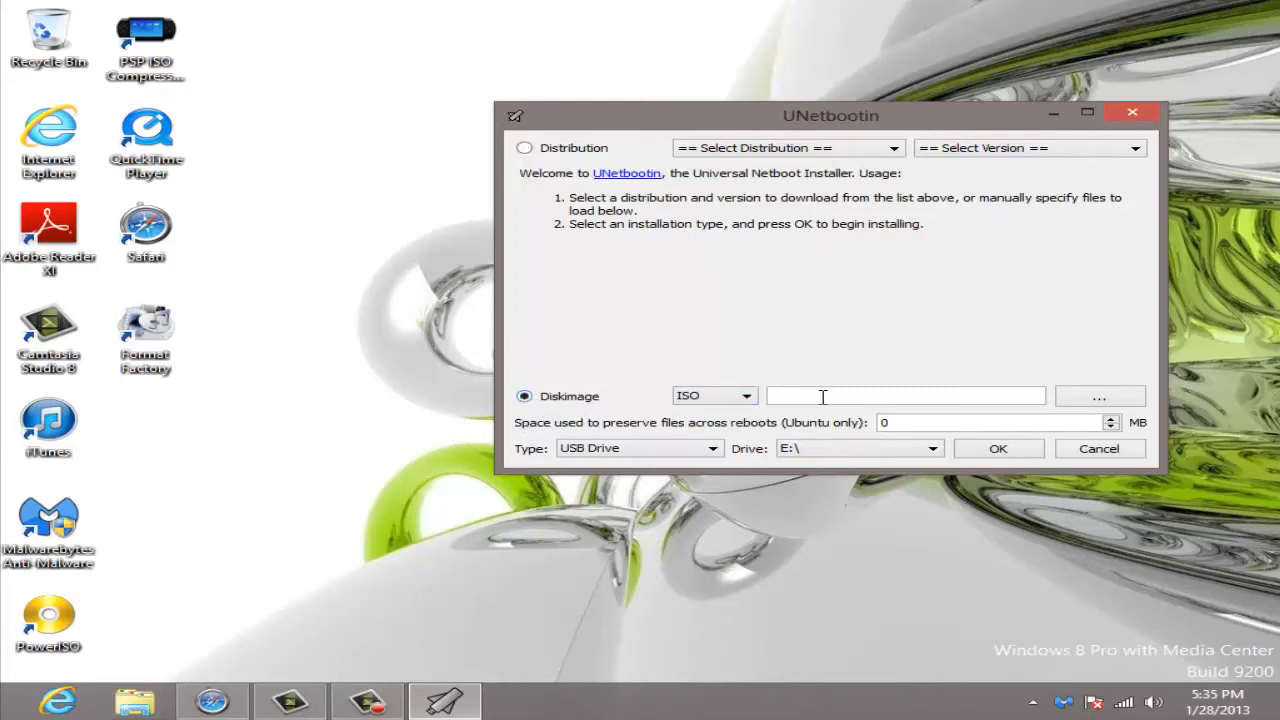
click(1099, 396)
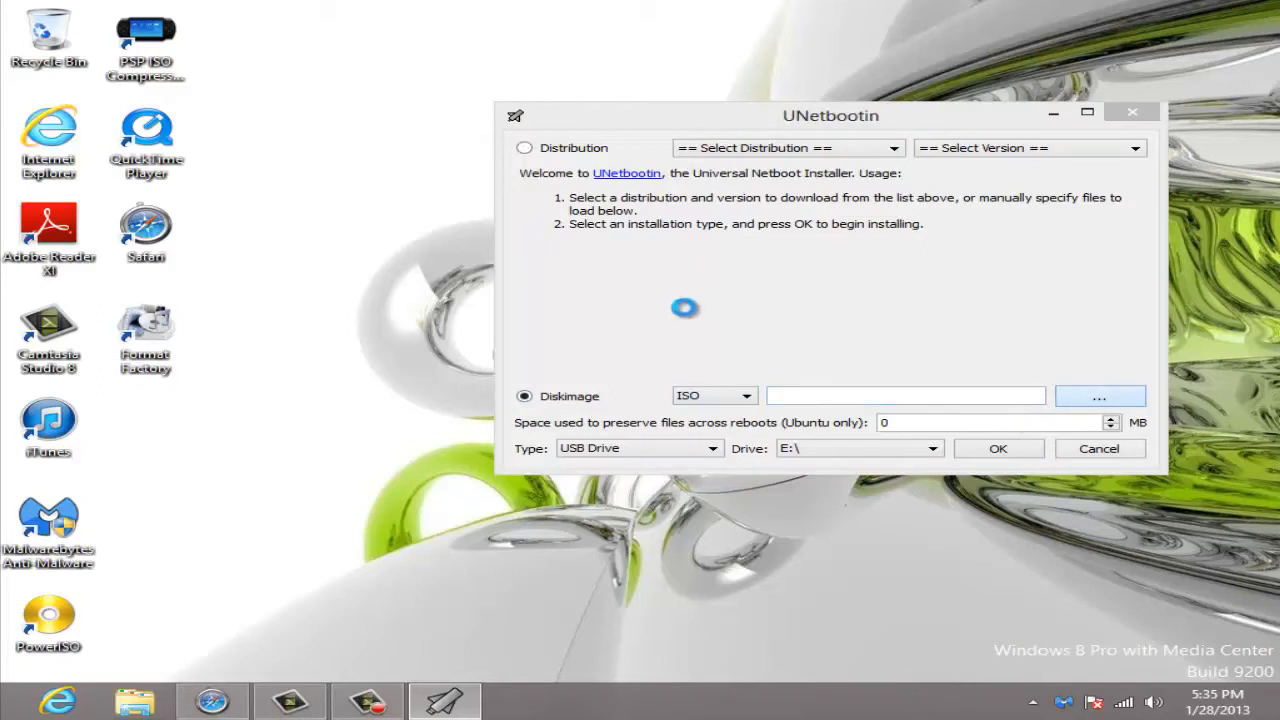
- Load BT5R3-KDE-64.iso from the Desktop as UNetbootin's disk image
click(1099, 396)
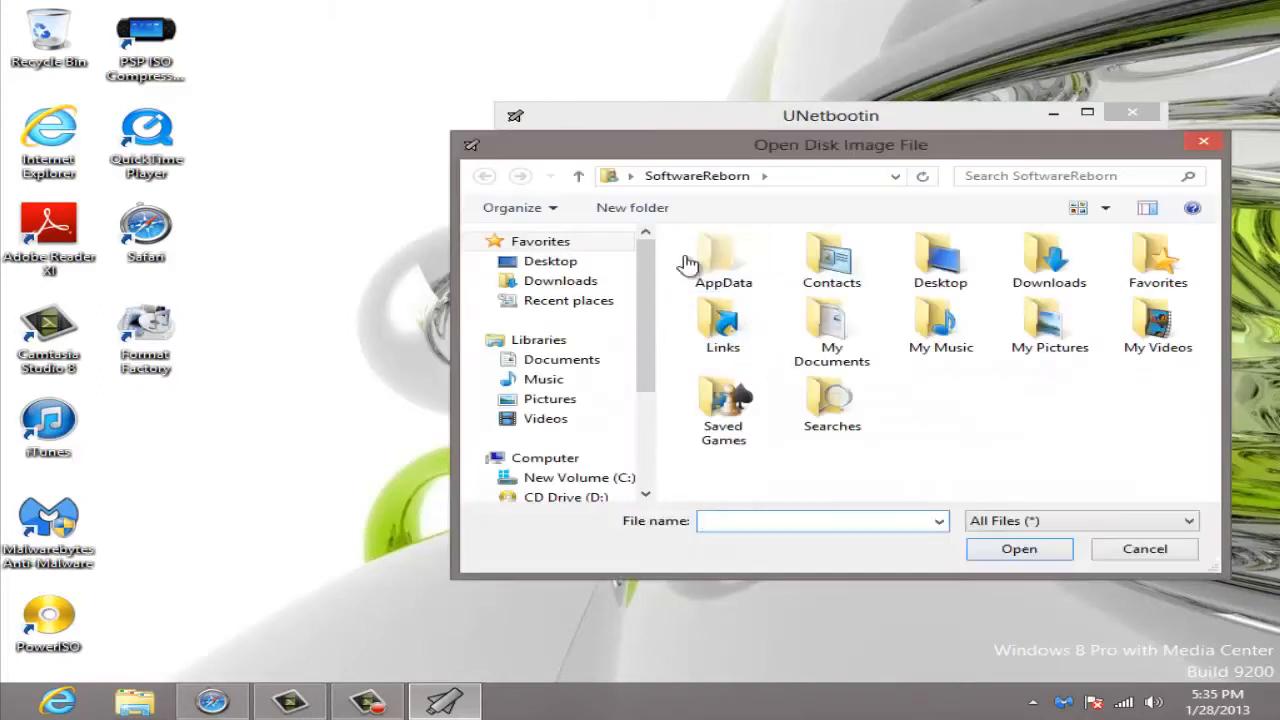
click(550, 261)
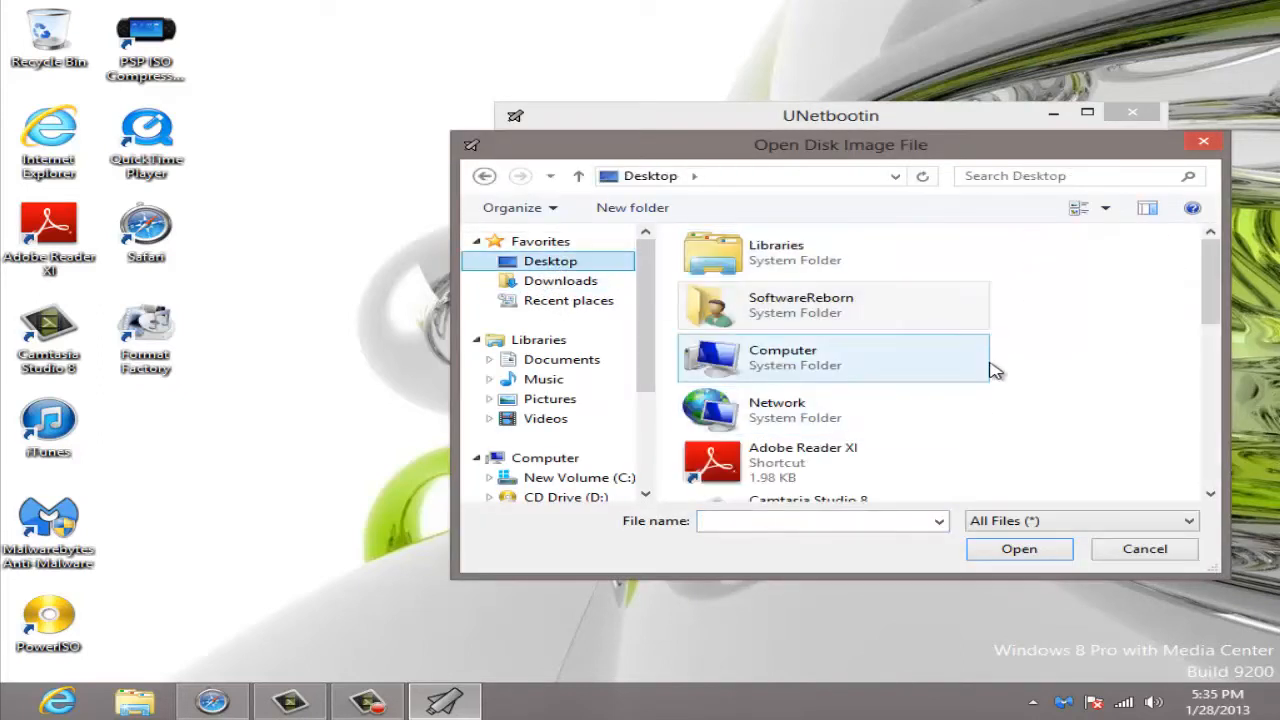
scroll(down, 3)
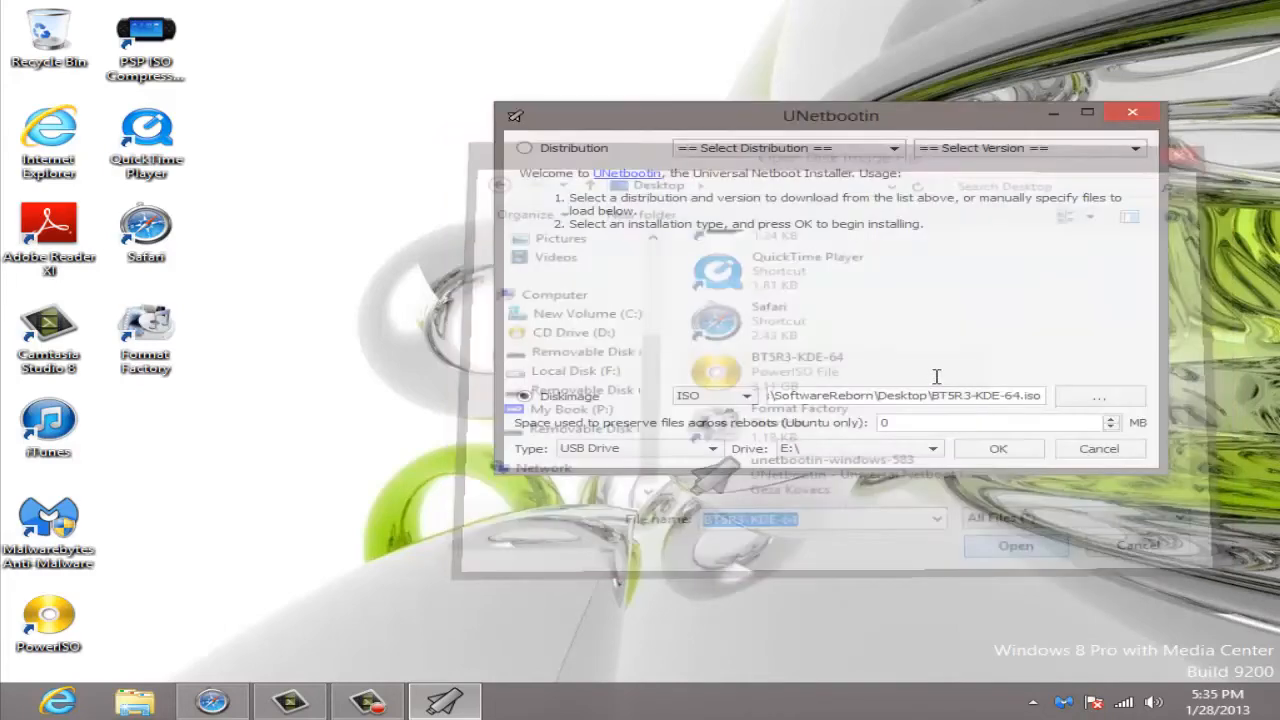
click(1015, 545)
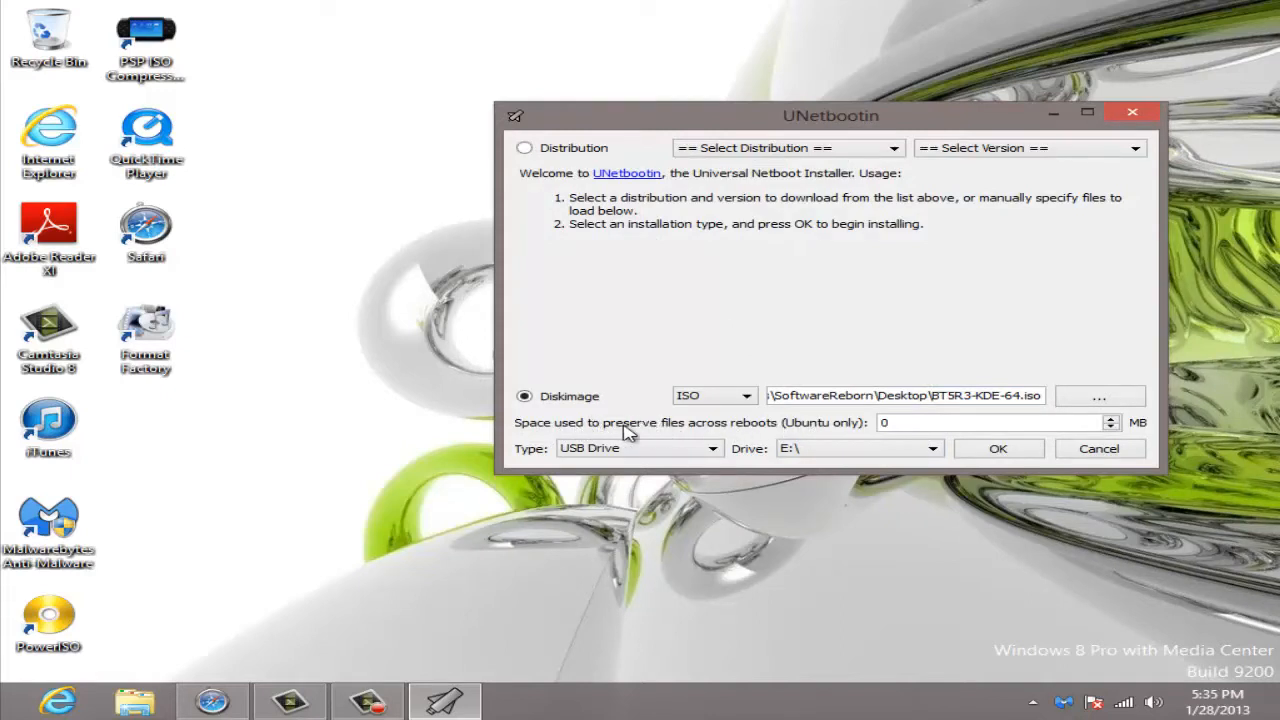
mouse_move(858, 432)
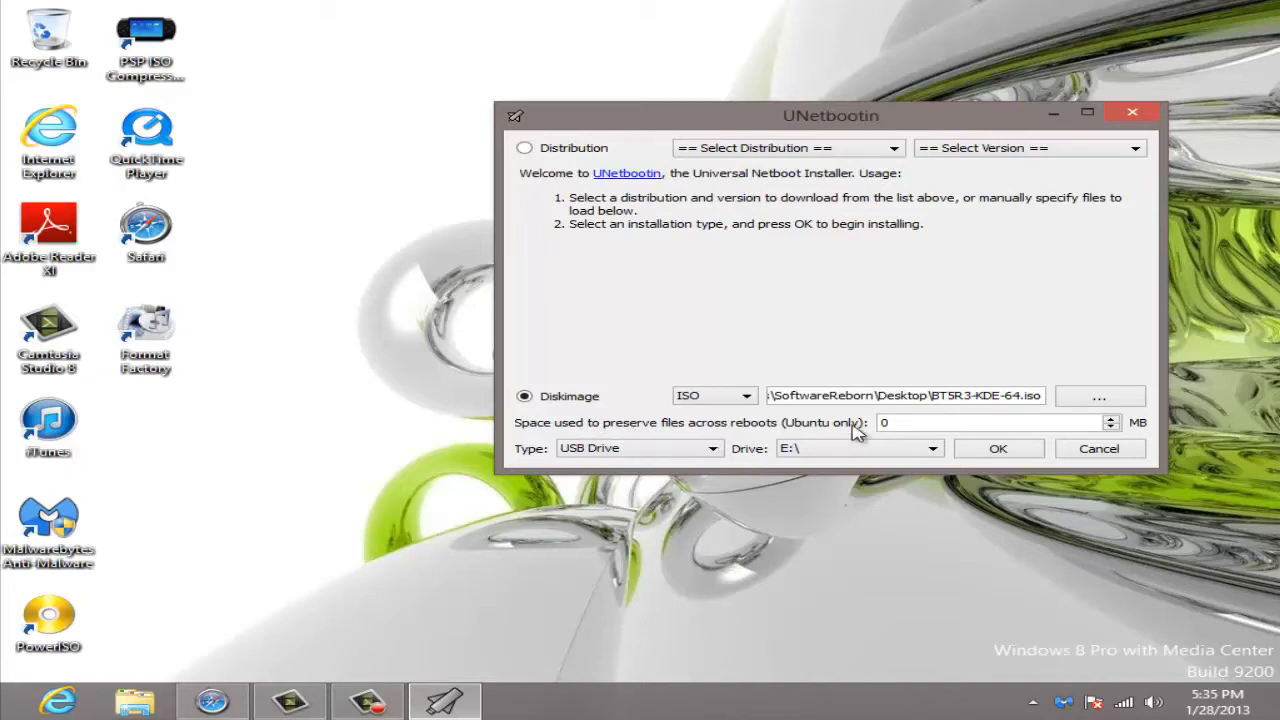
mouse_move(700, 460)
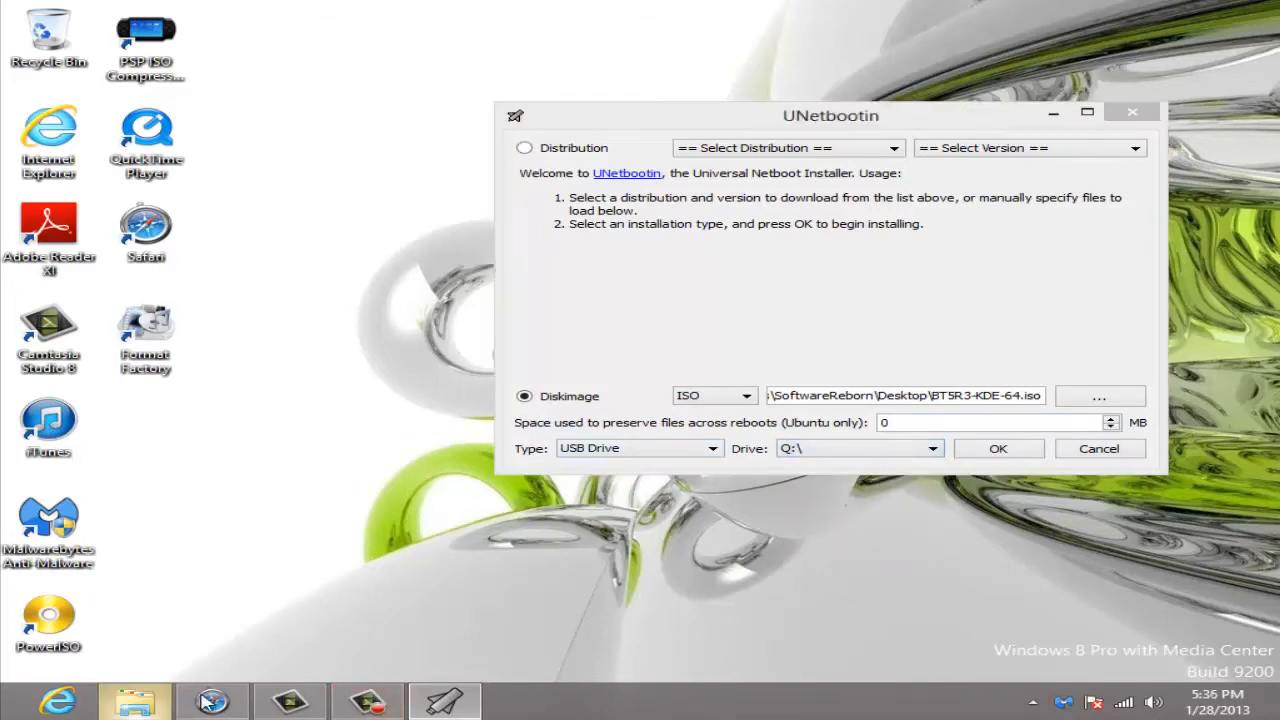
click(135, 700)
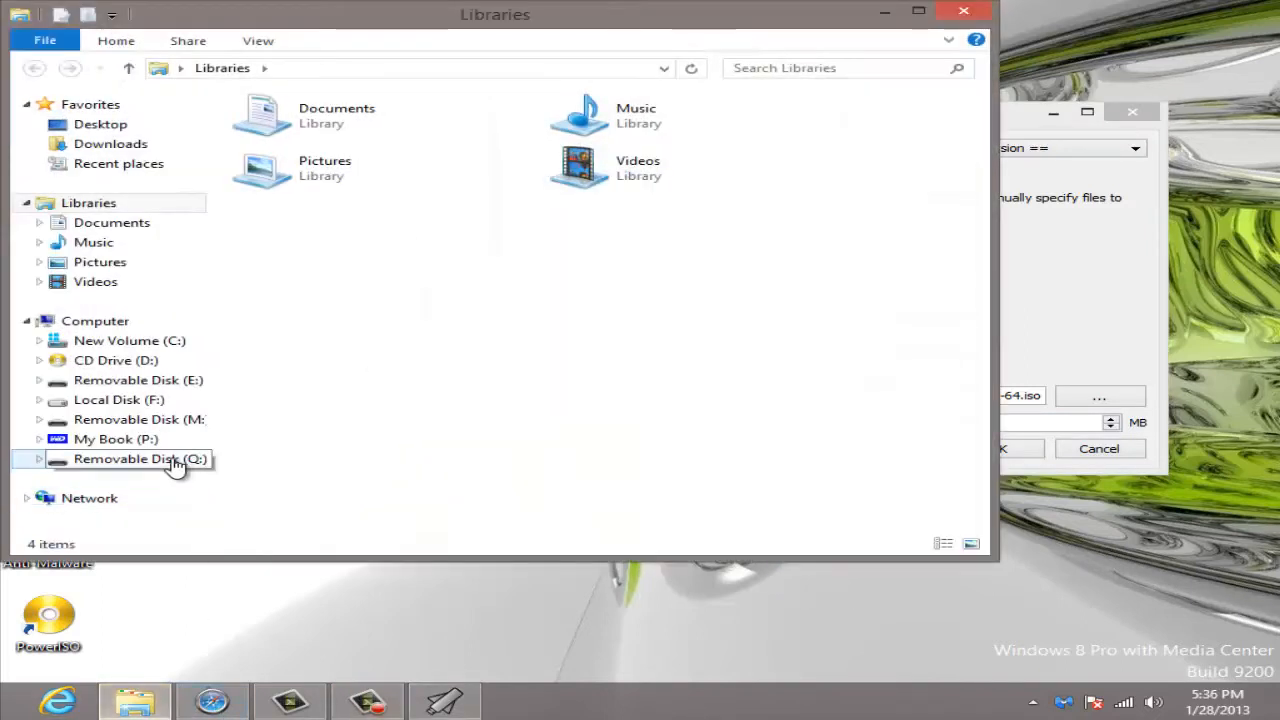
click(139, 458)
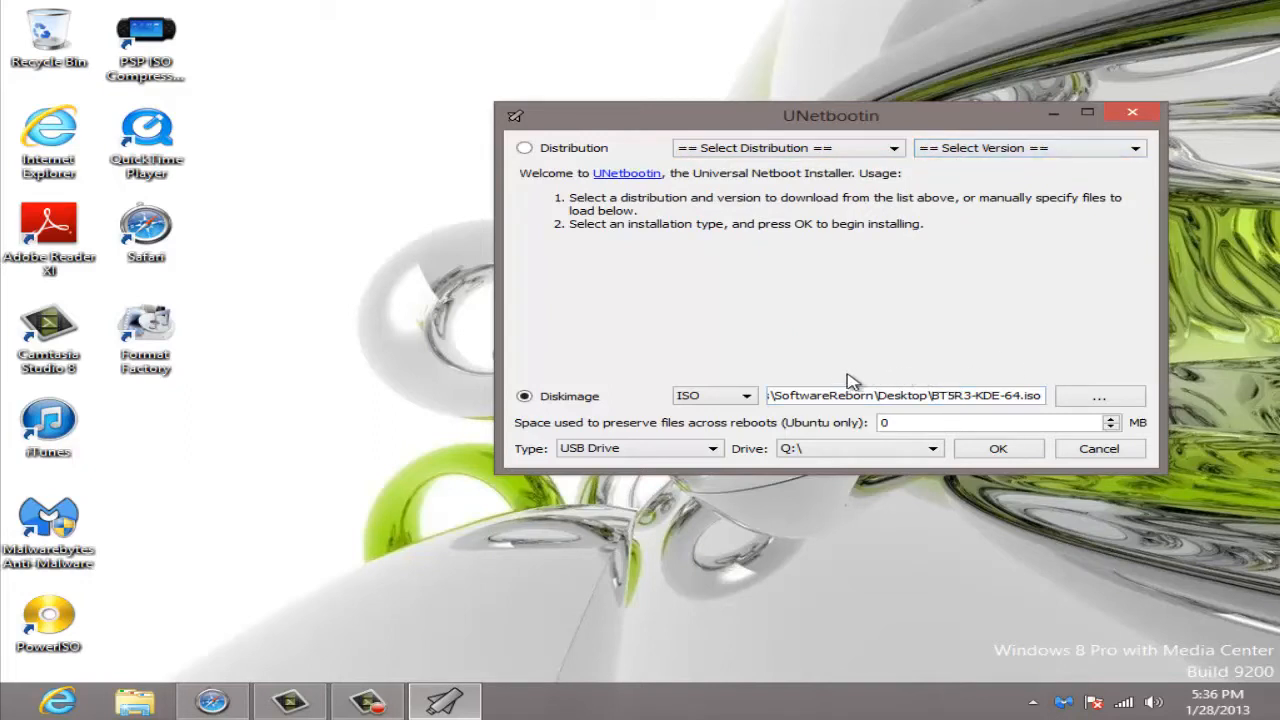
mouse_move(843, 470)
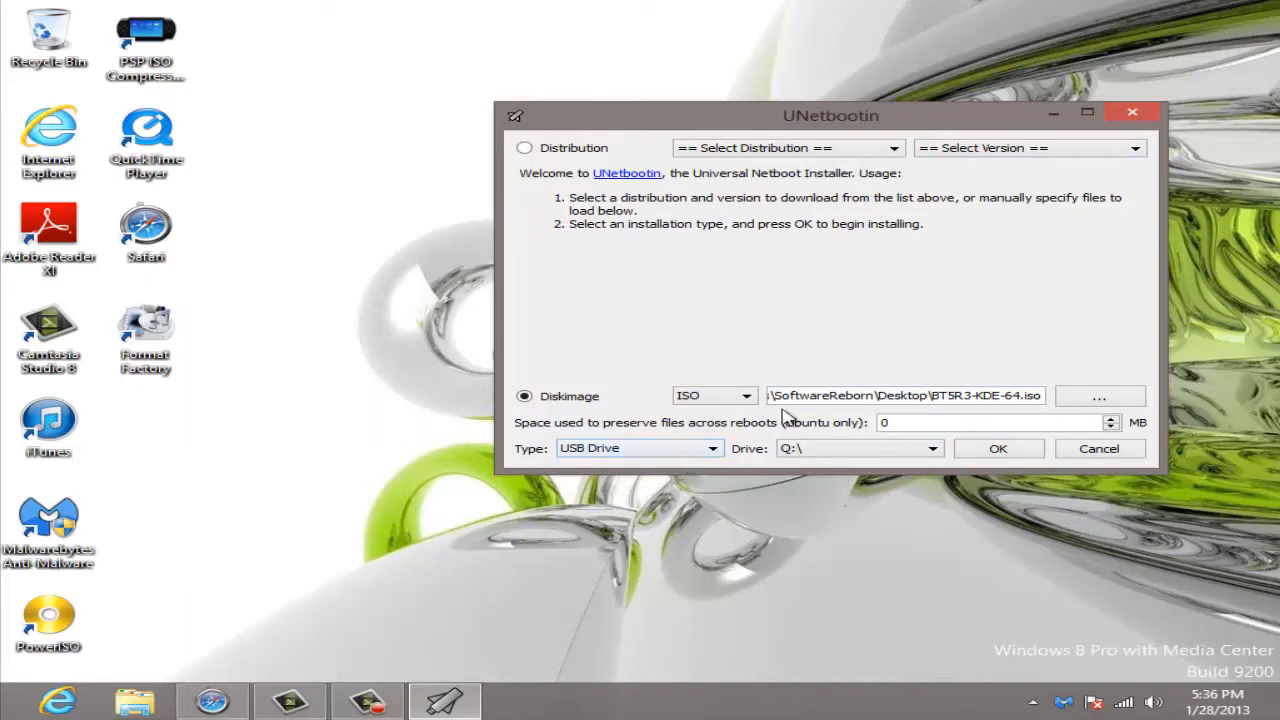
mouse_move(863, 458)
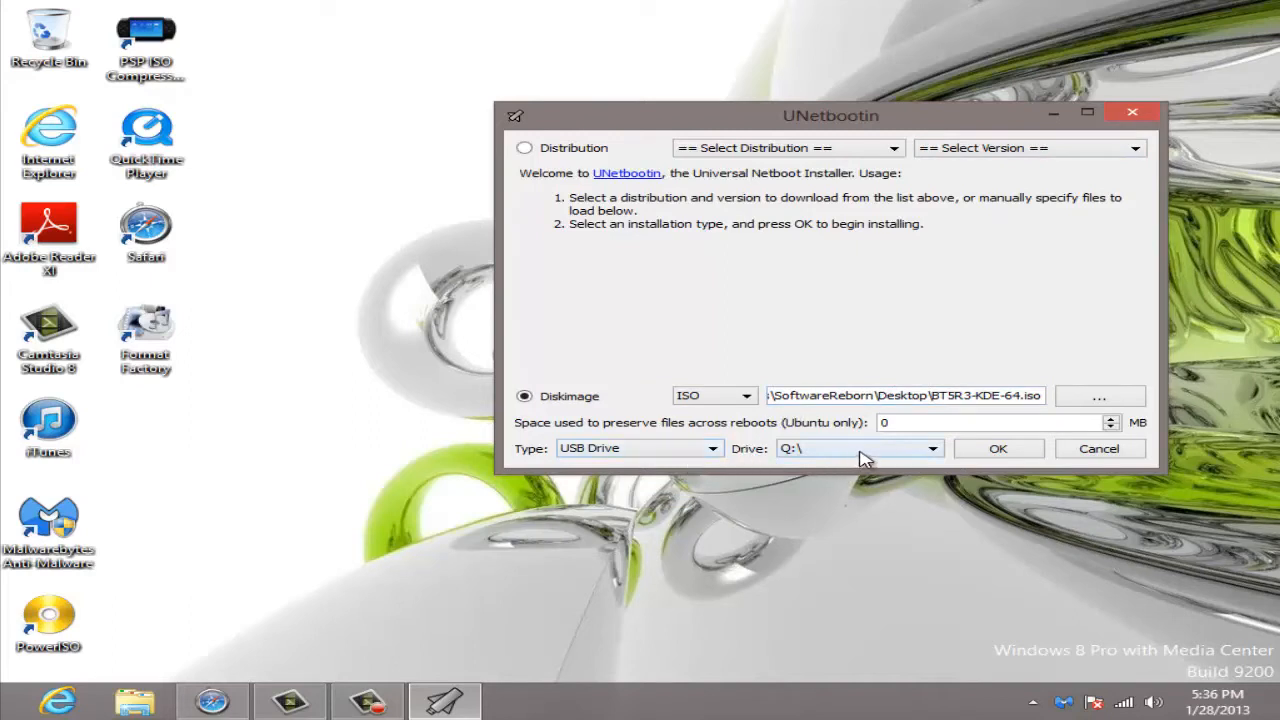
- Confirm installation so UNetbootin extracts and copies the BackTrack files to Q:\
click(997, 448)
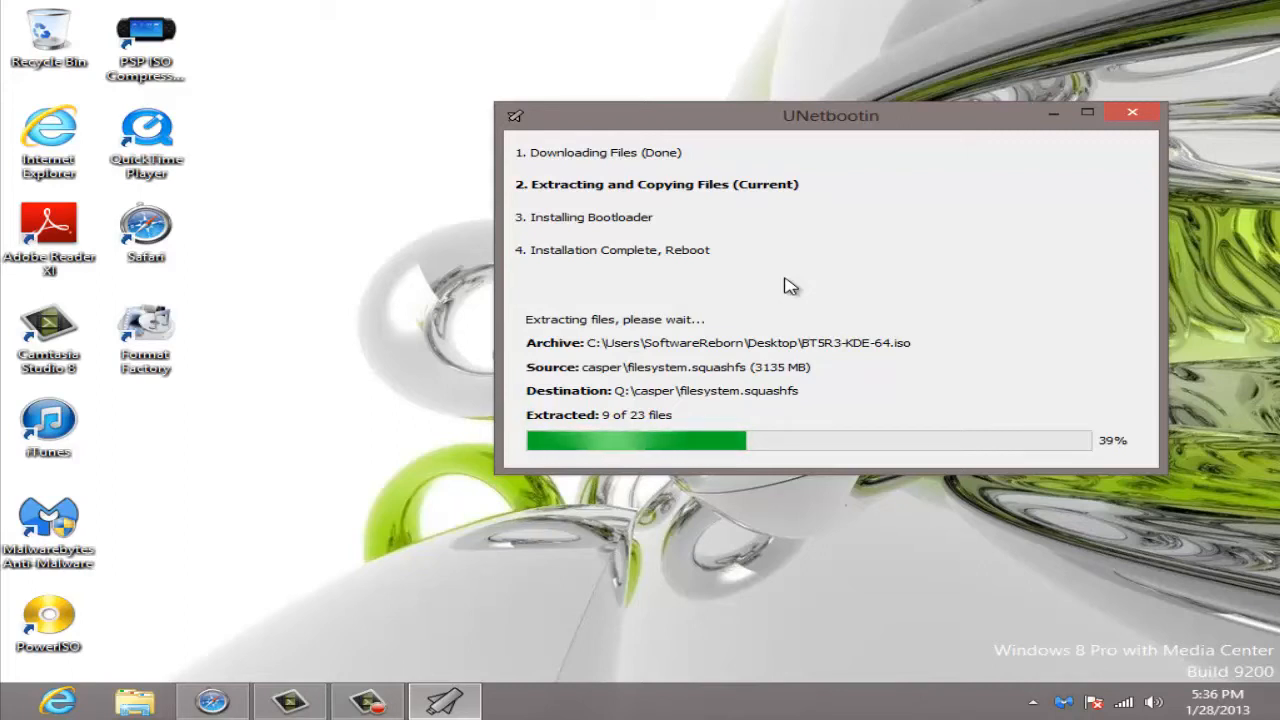
mouse_move(963, 690)
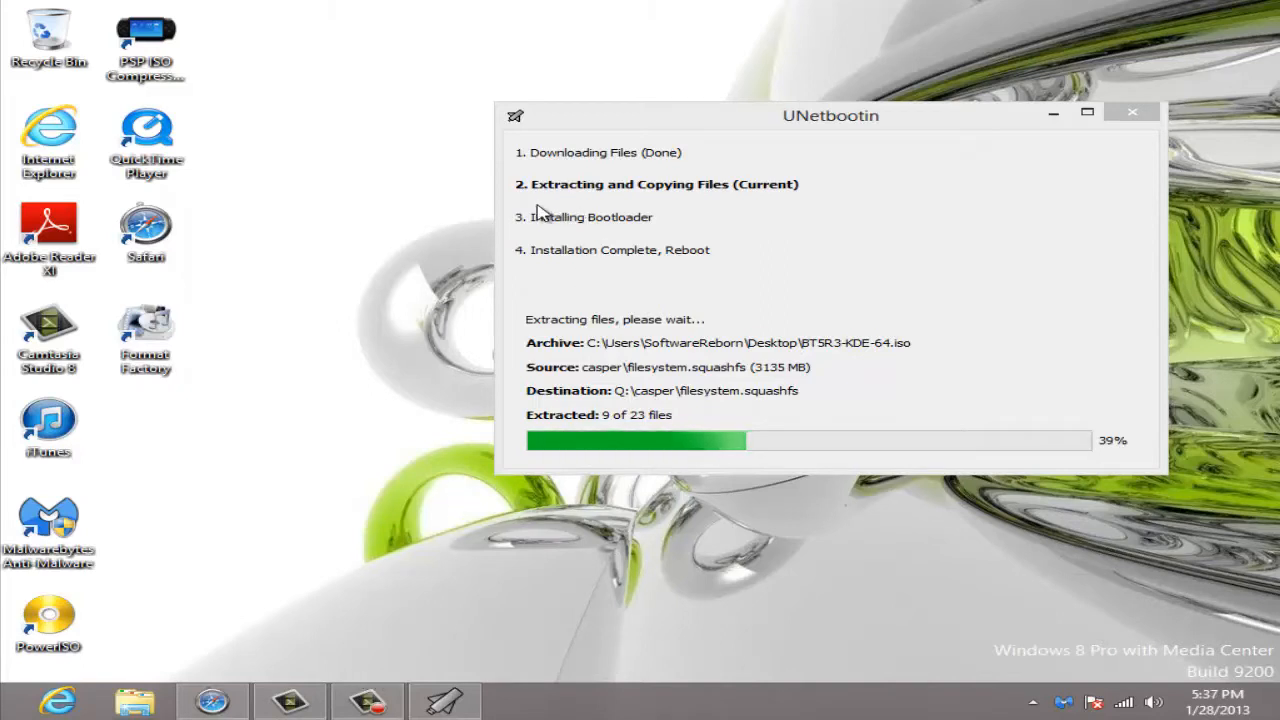
mouse_move(580, 263)
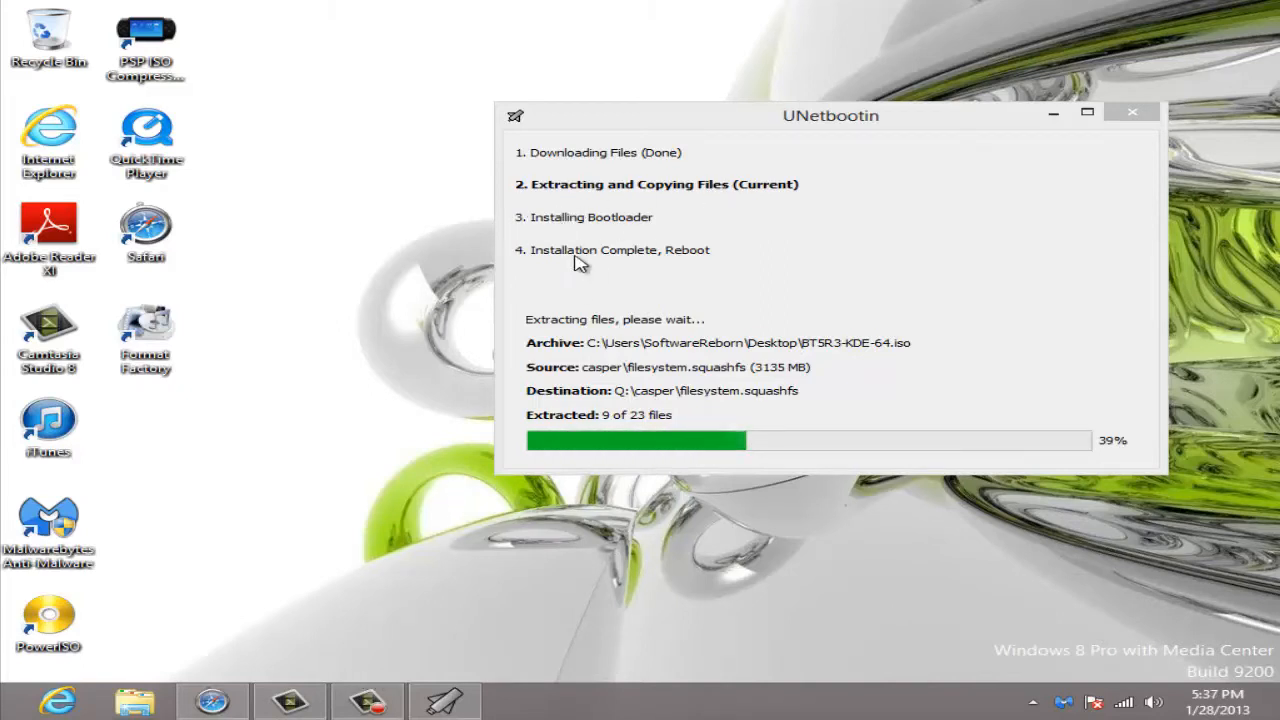
mouse_move(310, 642)
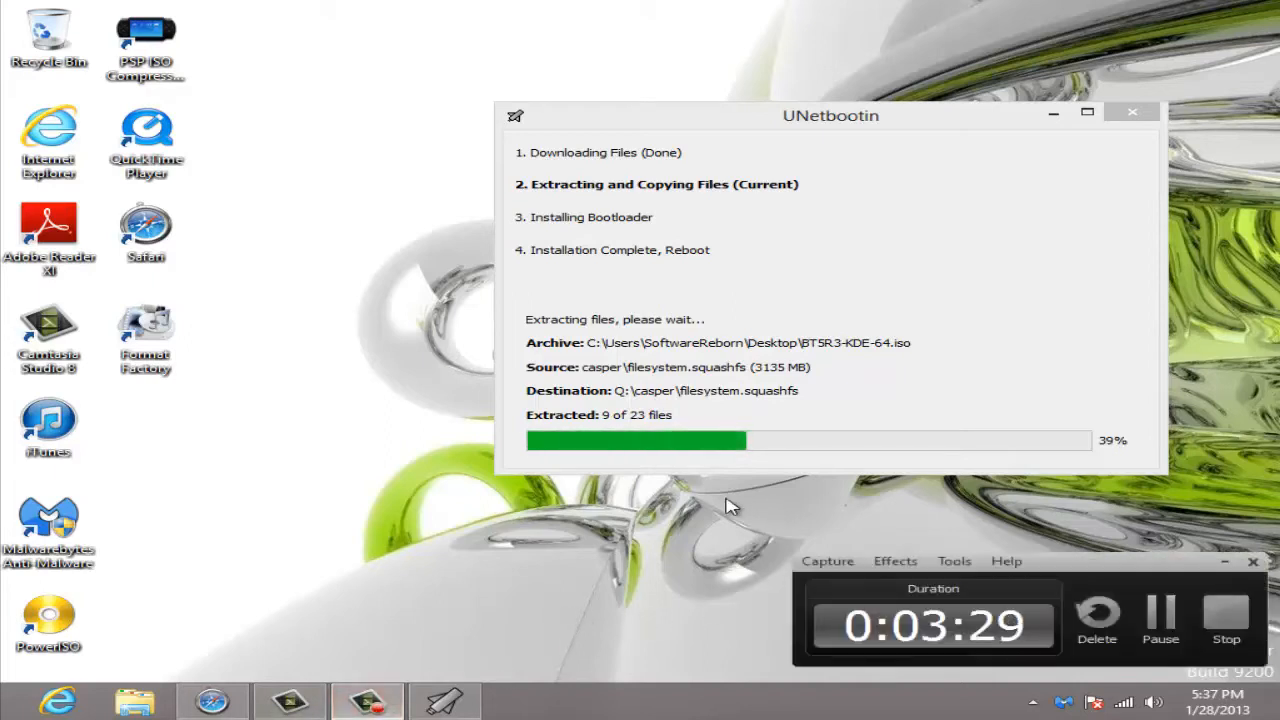
mouse_move(1120, 605)
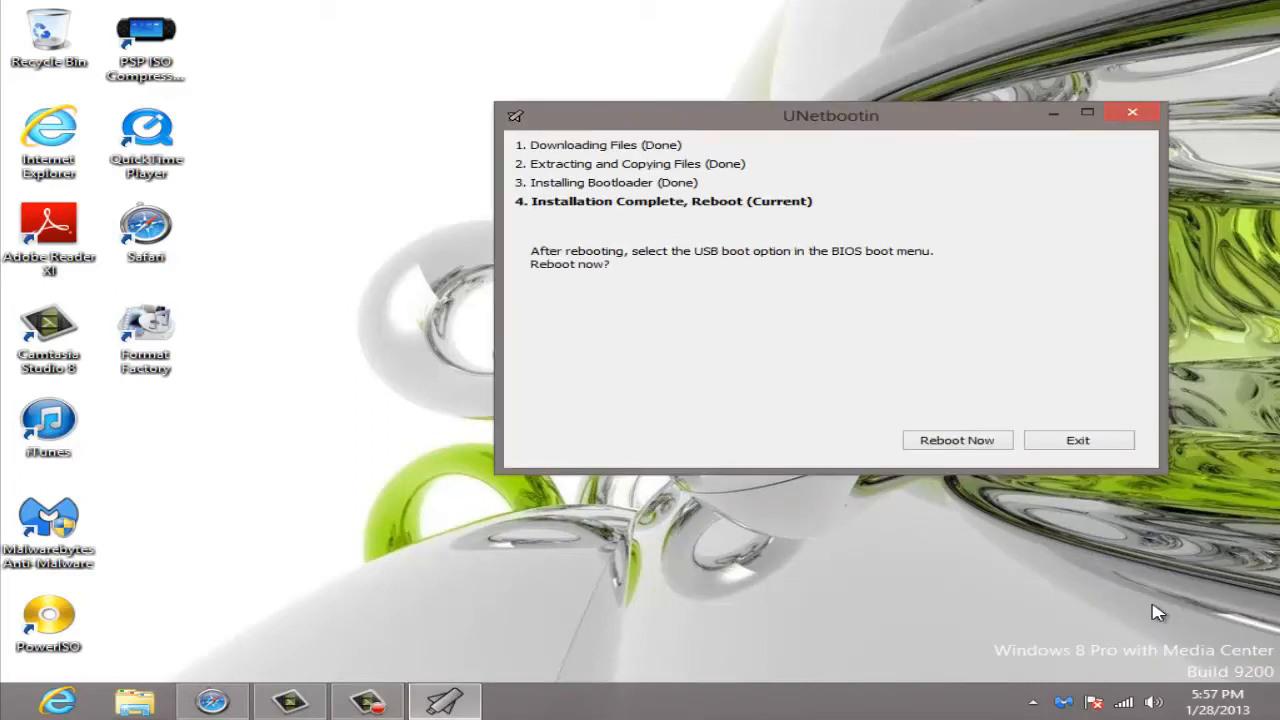
mouse_move(675, 115)
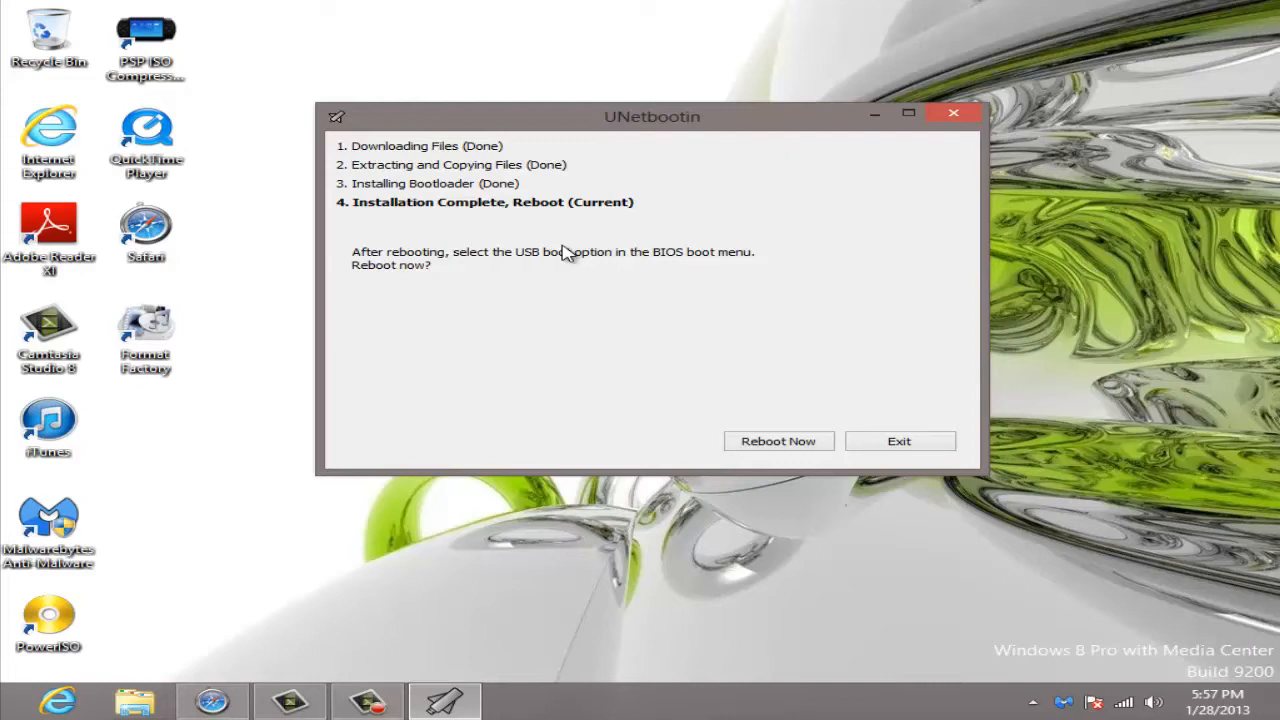
drag(652, 116, 559, 83)
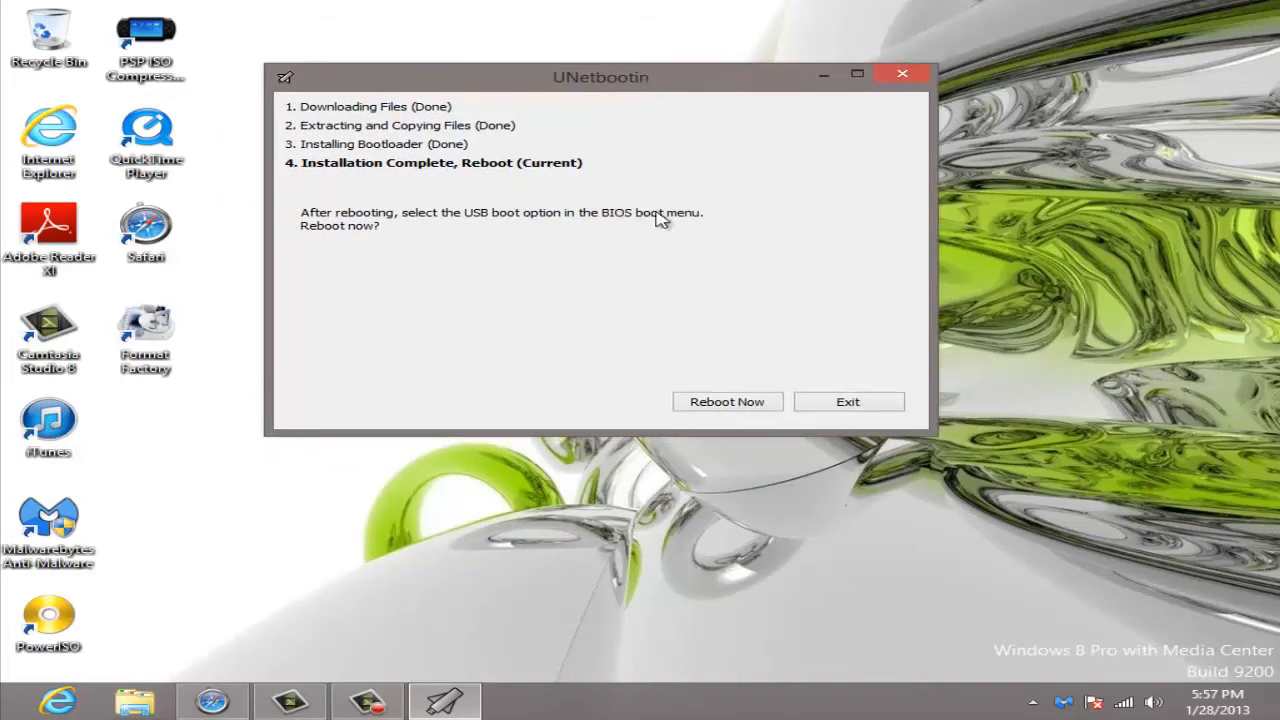
mouse_move(637, 383)
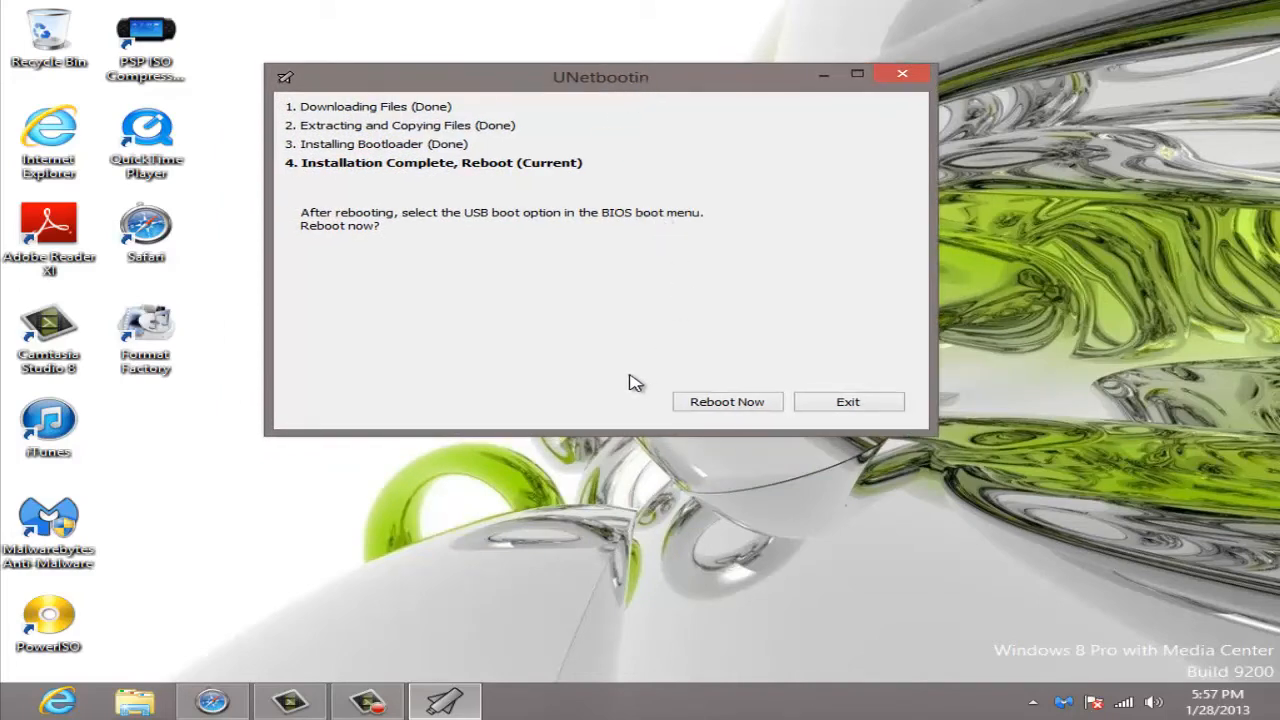
mouse_move(555, 400)
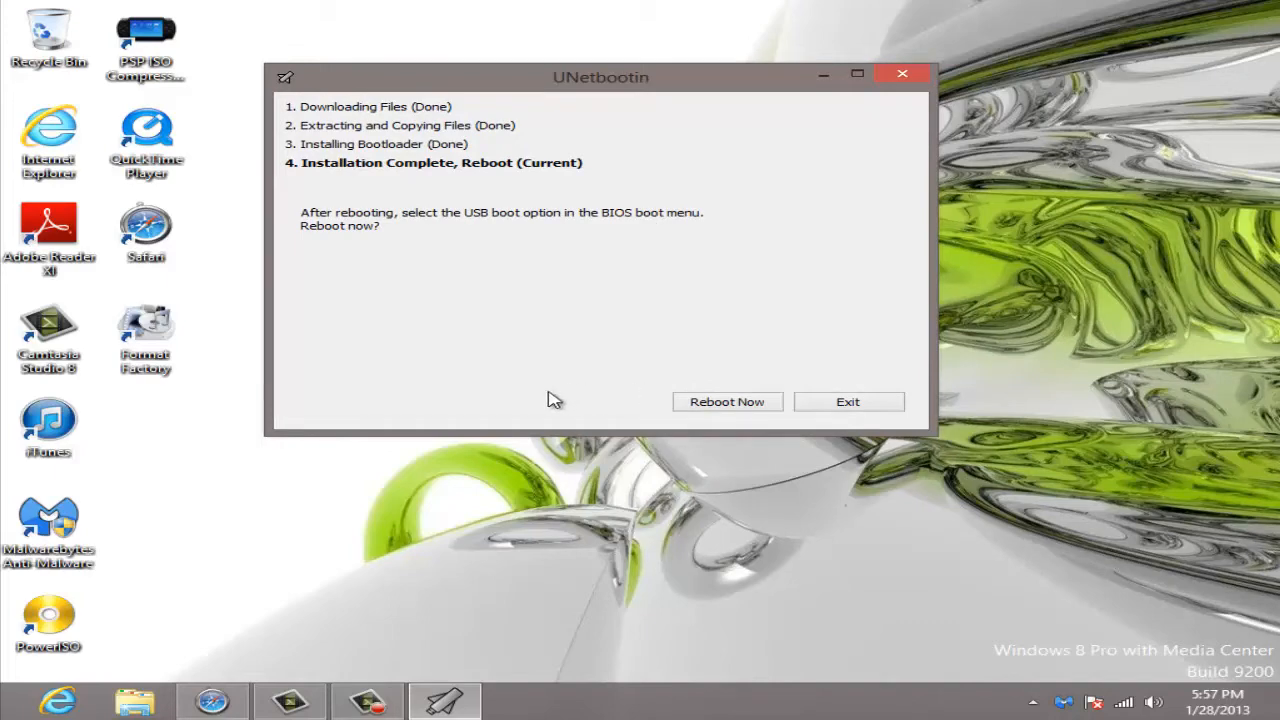
click(847, 401)
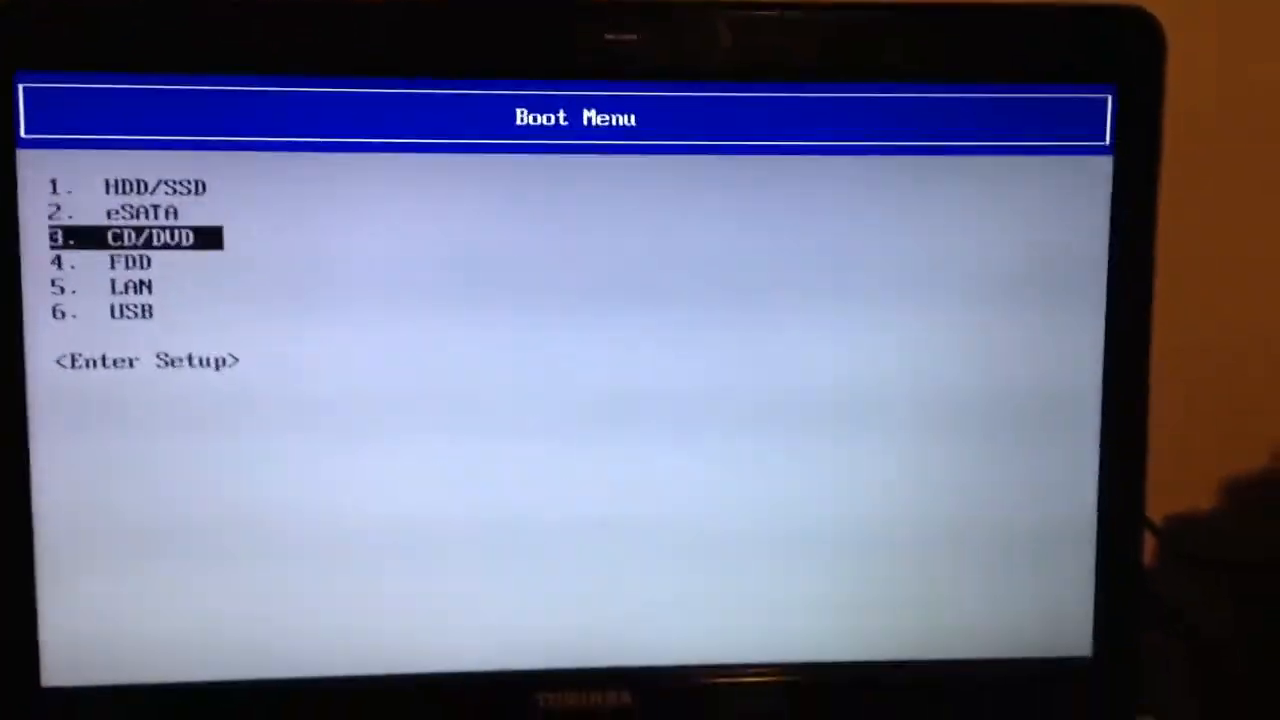
- Boot from USB and move up through the Memtest, Forensics and Stealth entries
key(down)
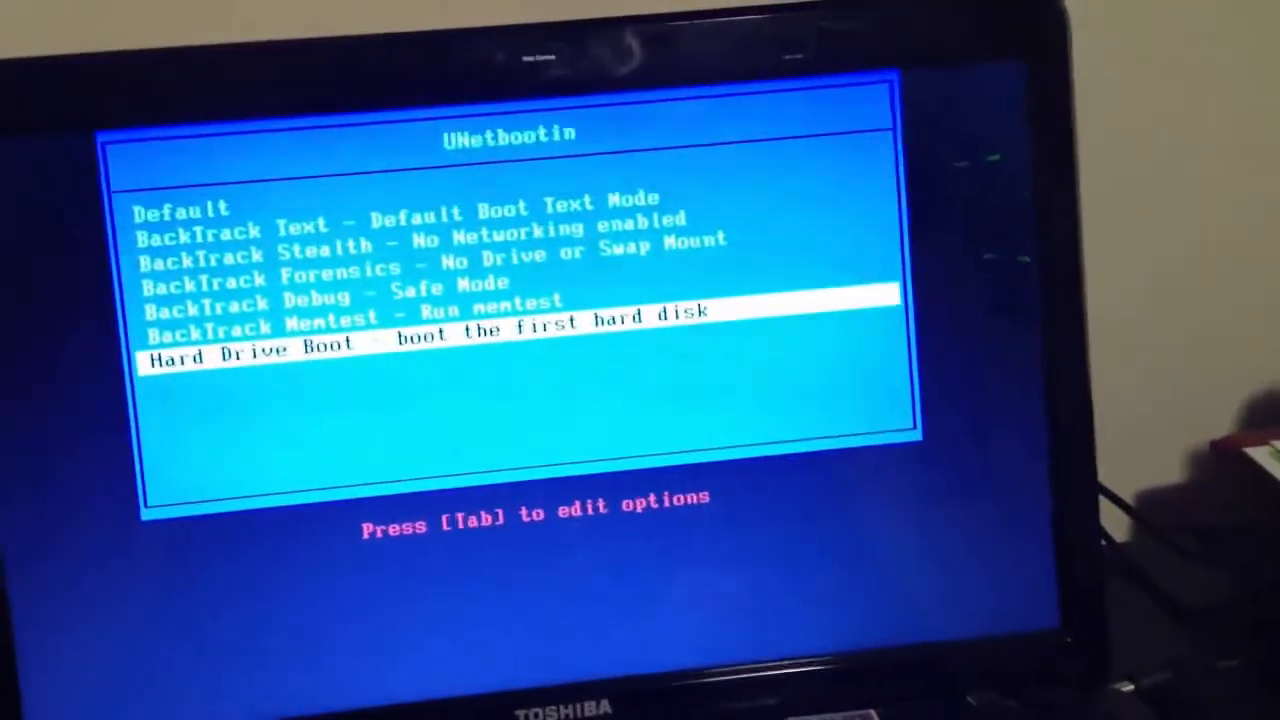
key(up)
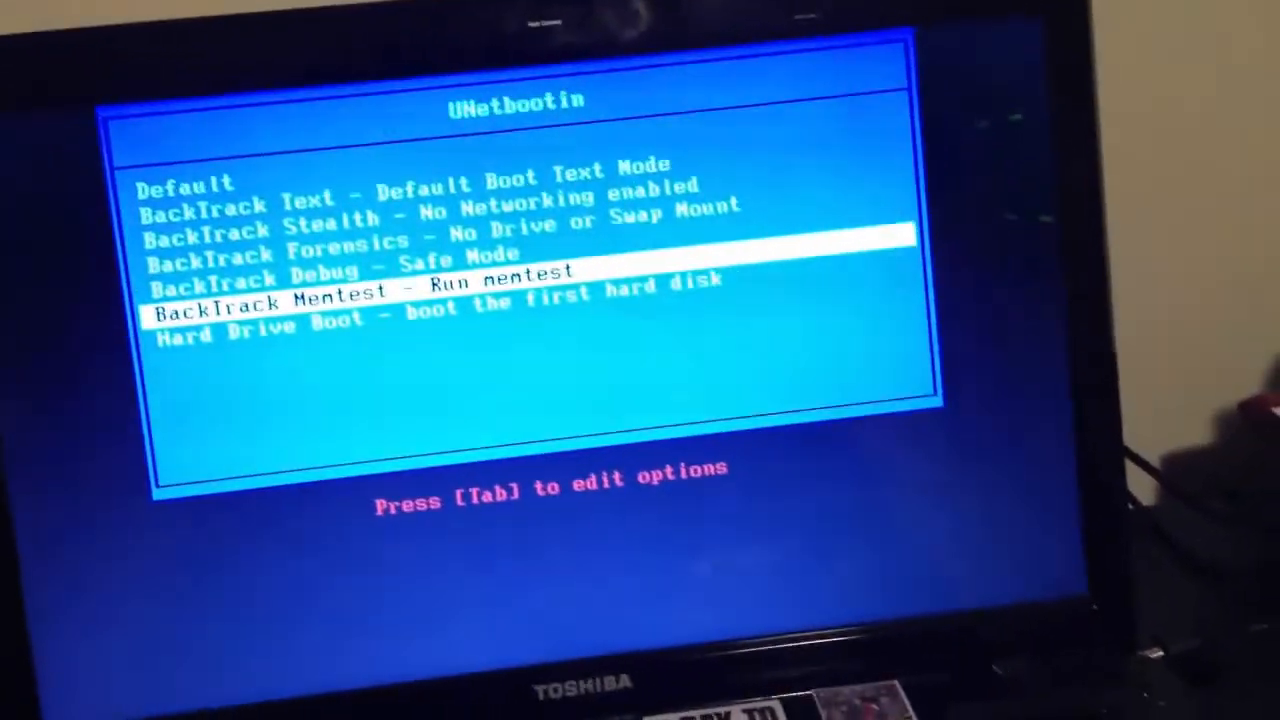
key(up)
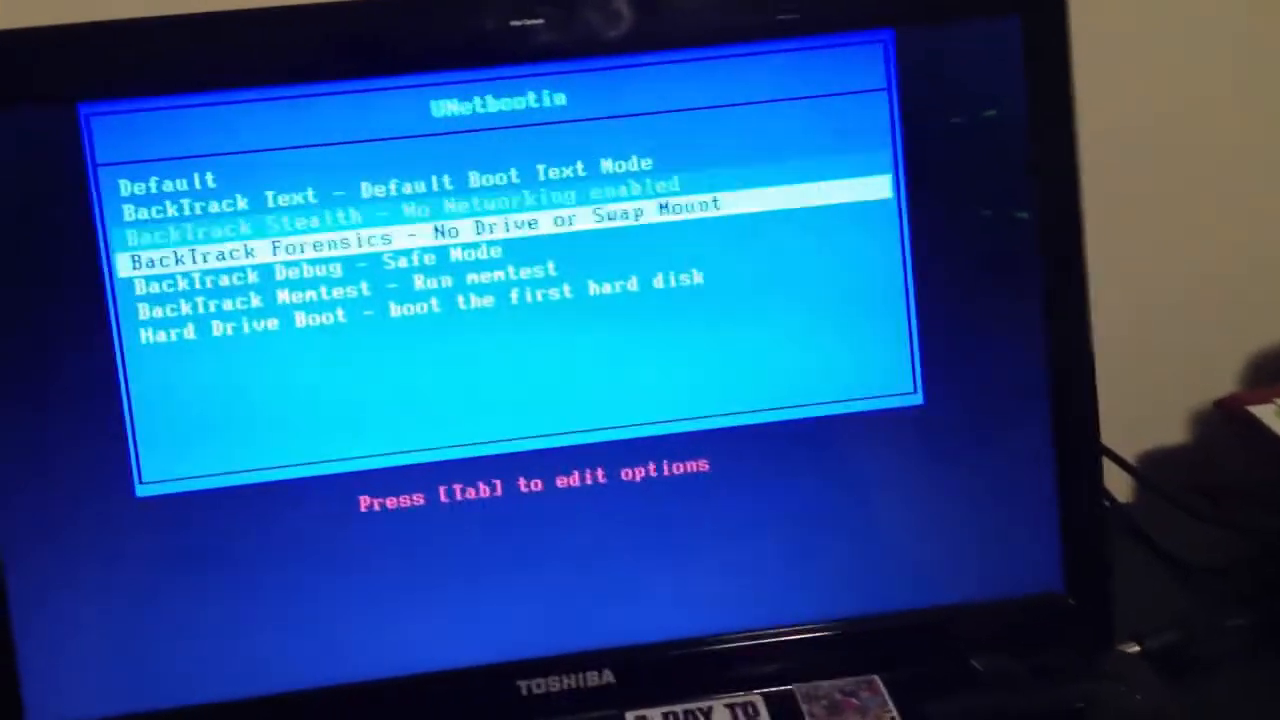
key(up)
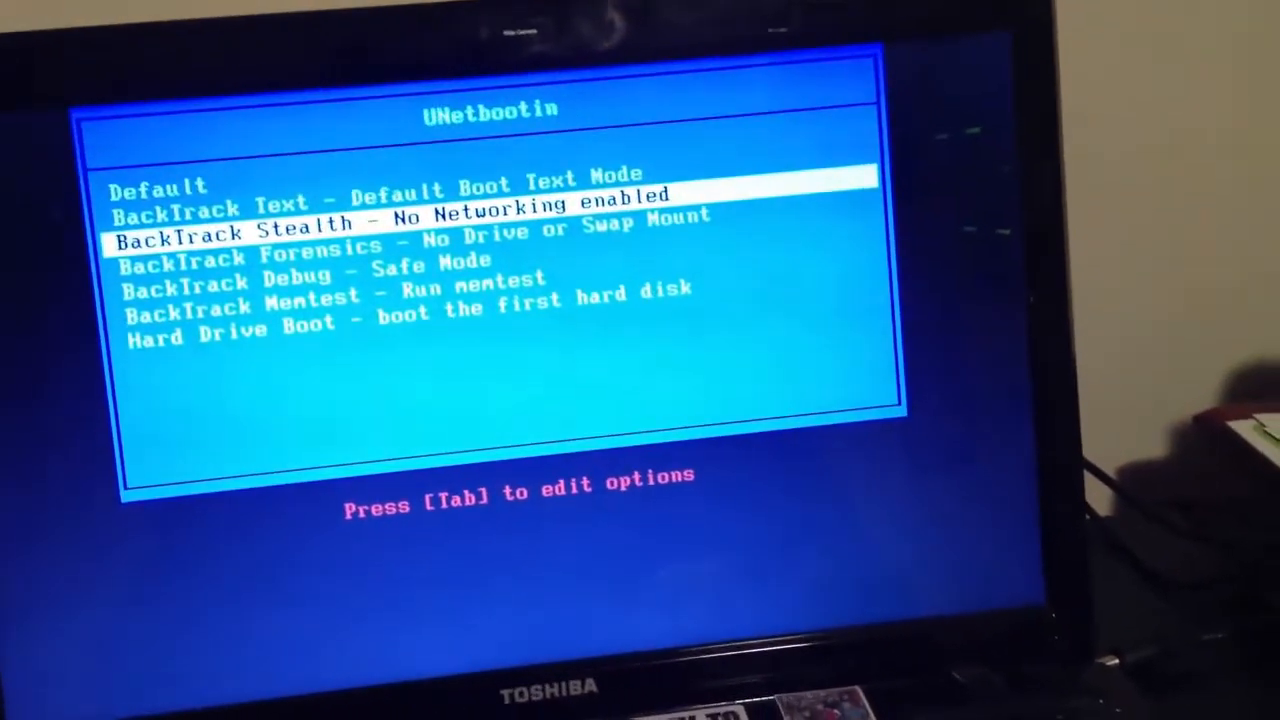